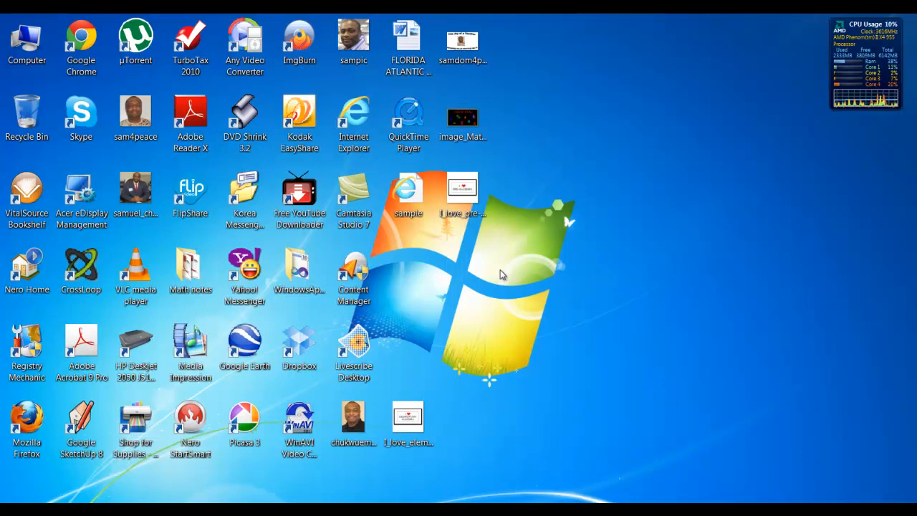
mouse_move(458, 340)
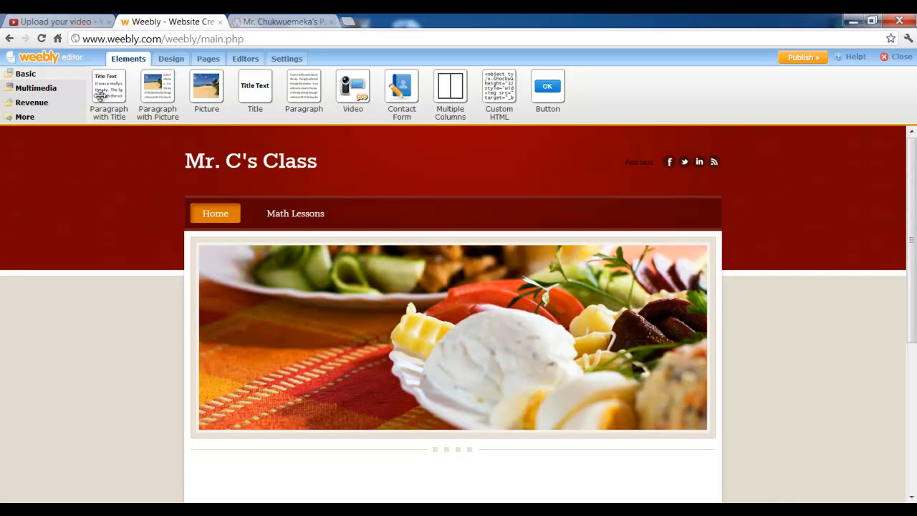
Switch the Mr. C's Class site title from text to Logo to bring up image upload
left_click(251, 160)
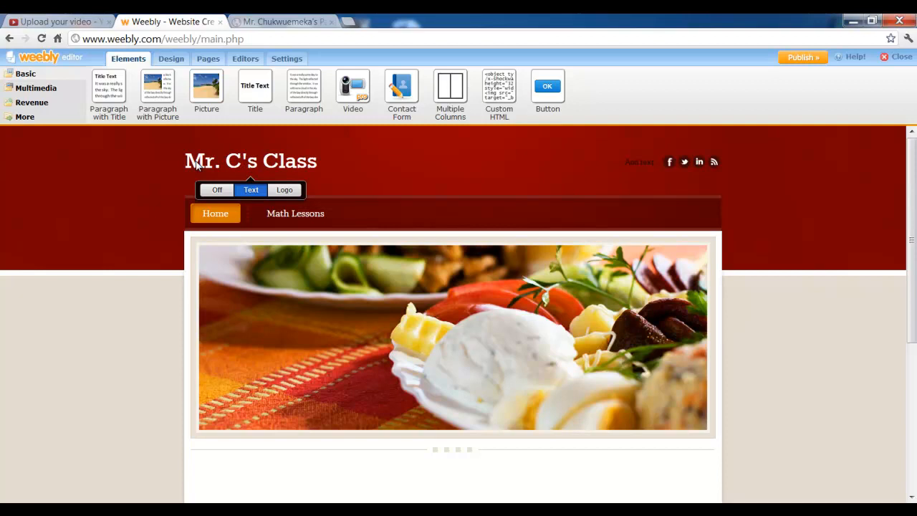
mouse_move(271, 164)
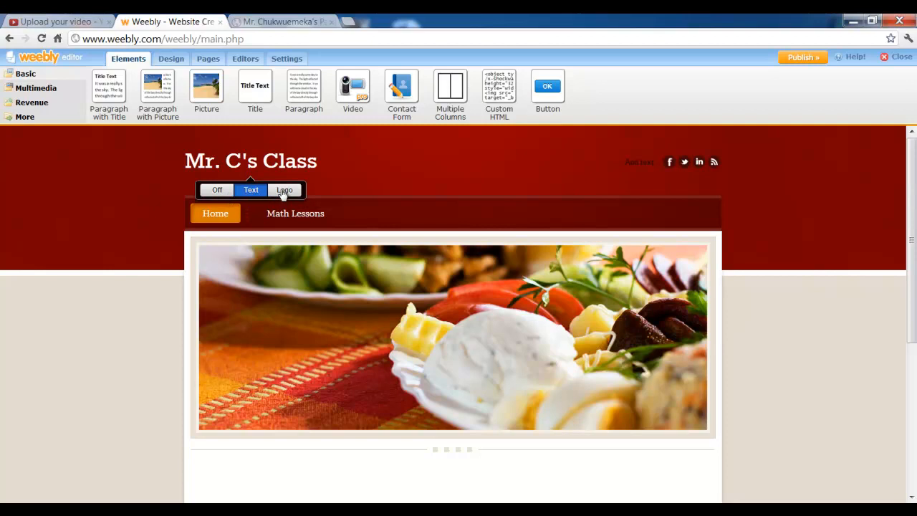
left_click(284, 190)
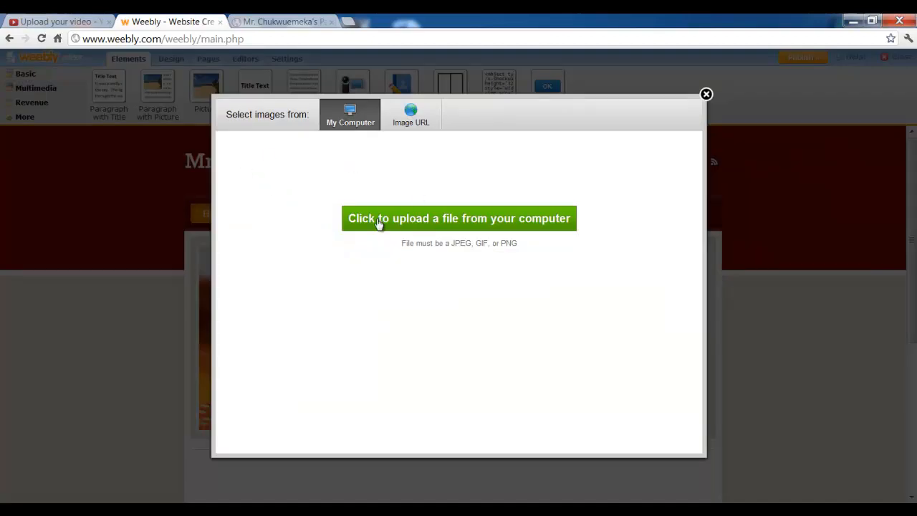
mouse_move(471, 225)
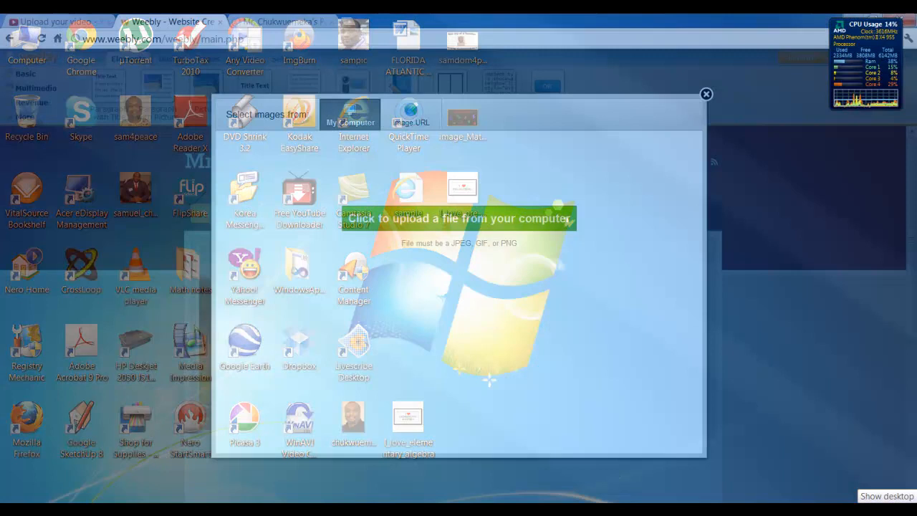
left_click(706, 94)
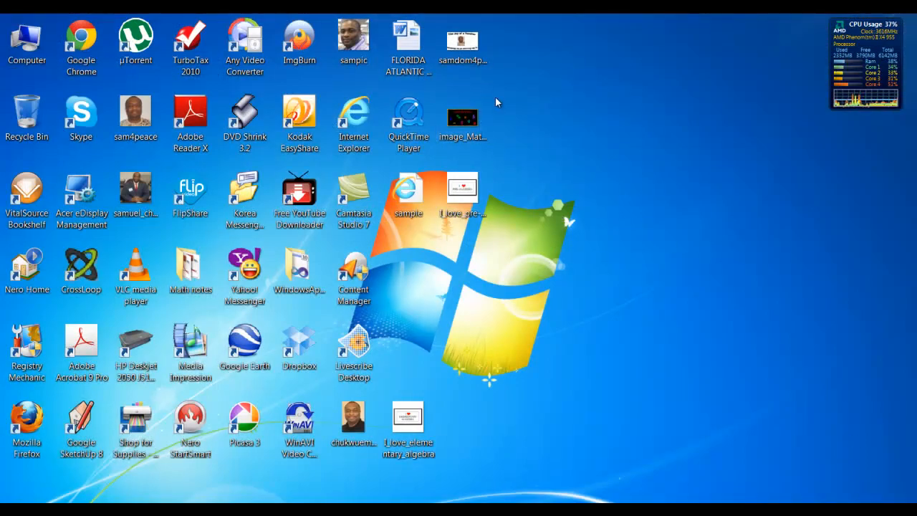
left_click(136, 114)
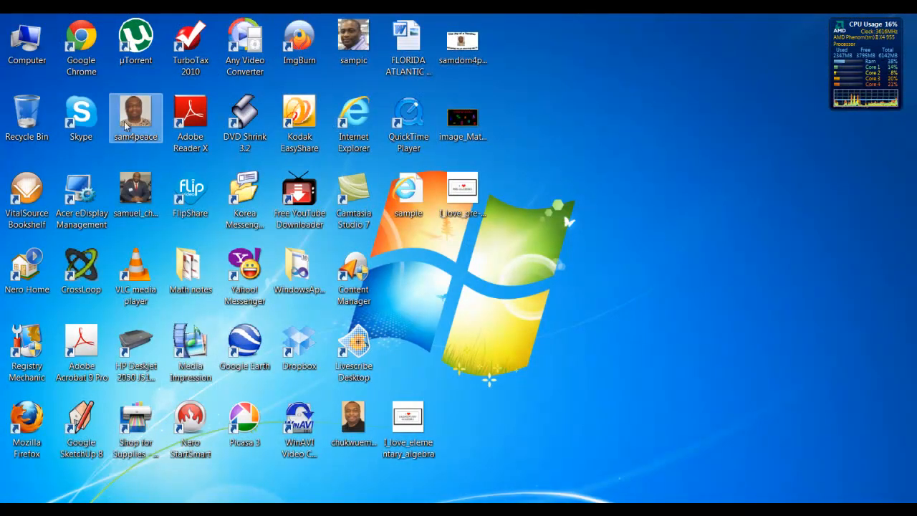
mouse_move(329, 104)
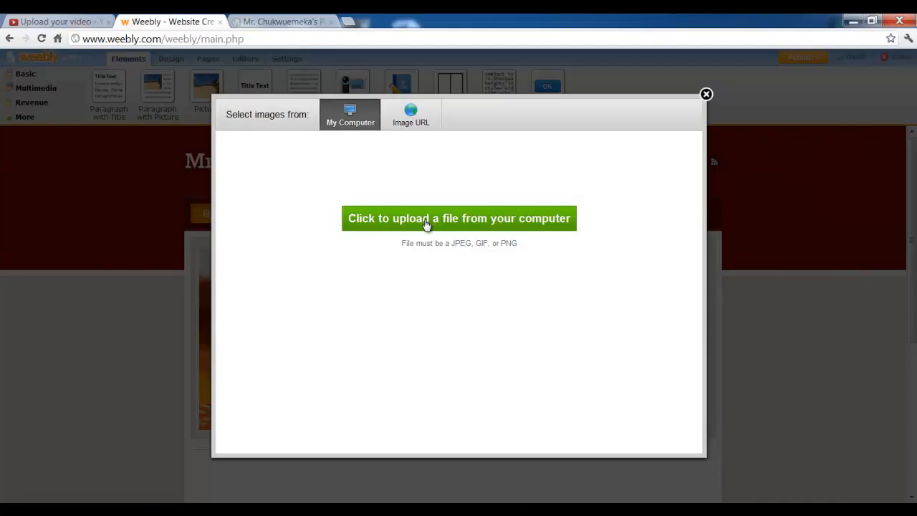
Start a computer upload and browse to the Desktop folder under C:\Users
left_click(459, 219)
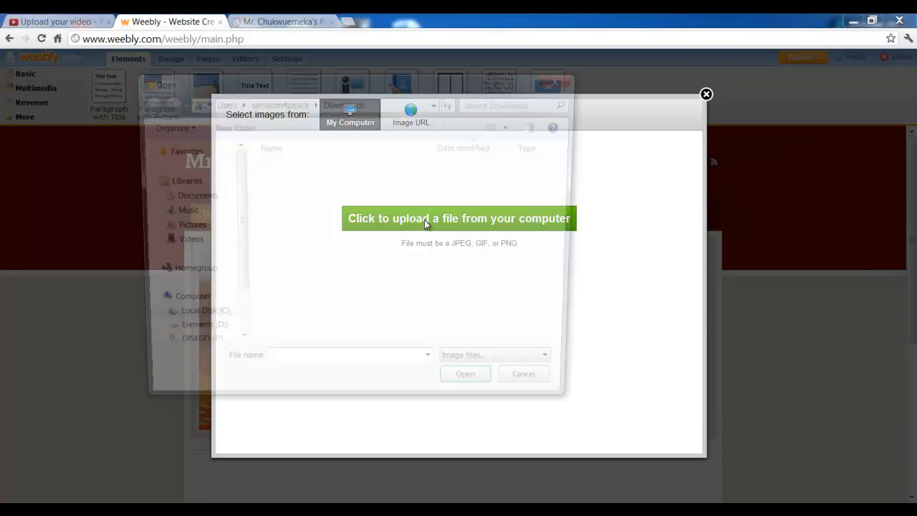
left_click(458, 219)
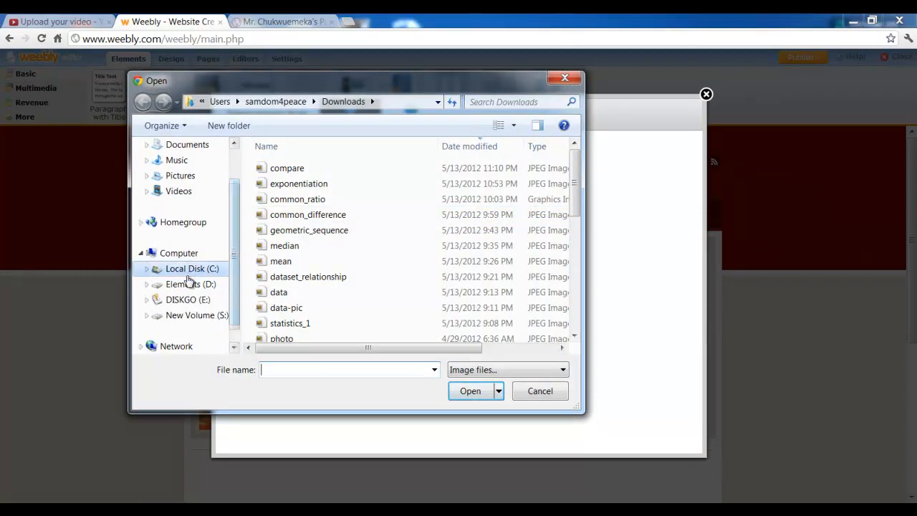
left_click(192, 268)
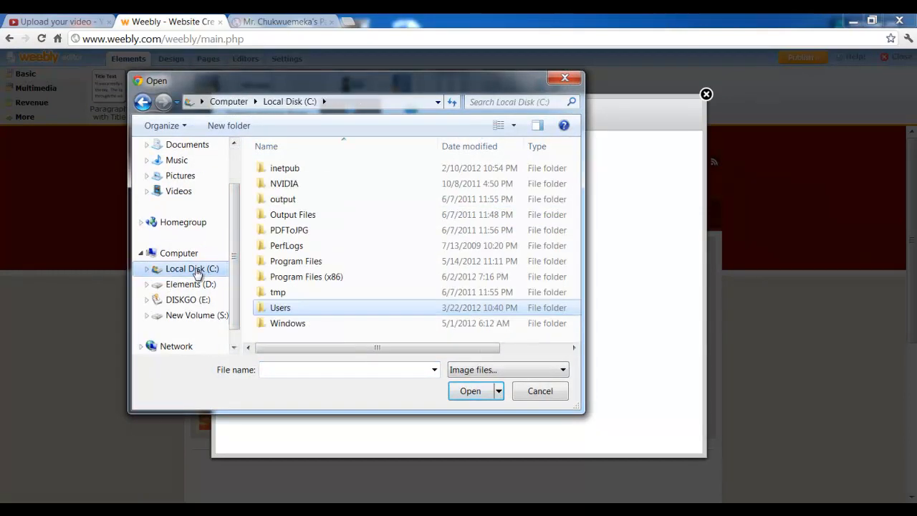
double_click(280, 308)
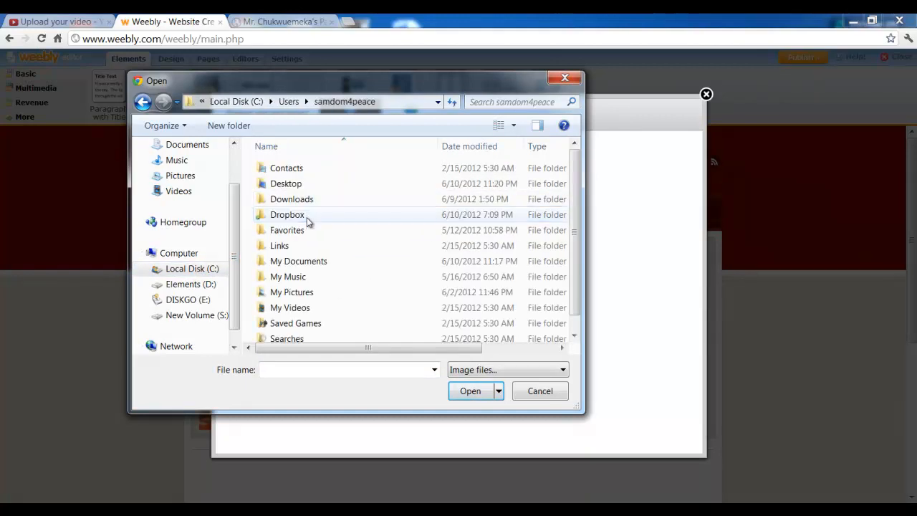
mouse_move(320, 289)
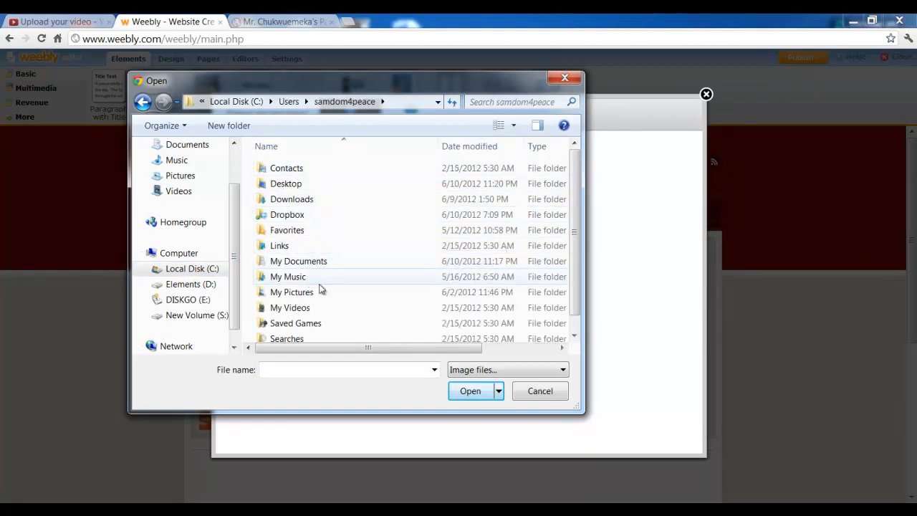
scroll("down", 3)
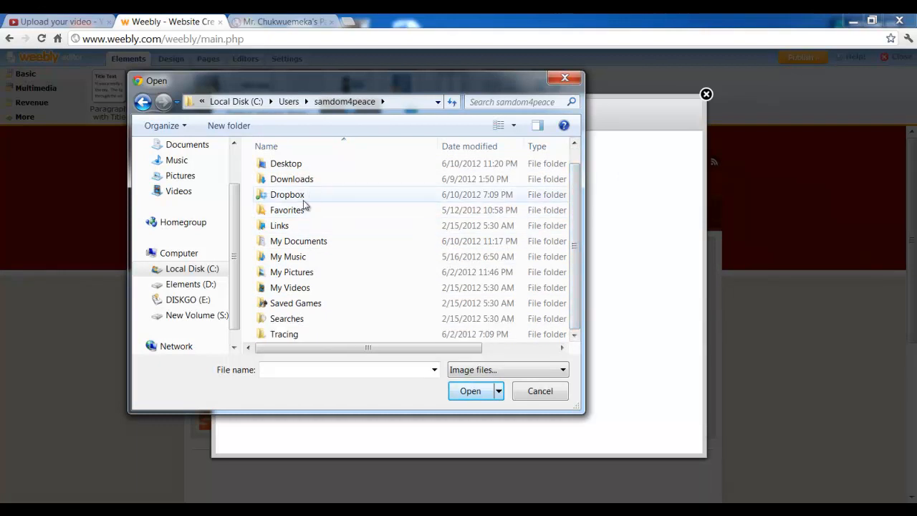
double_click(286, 163)
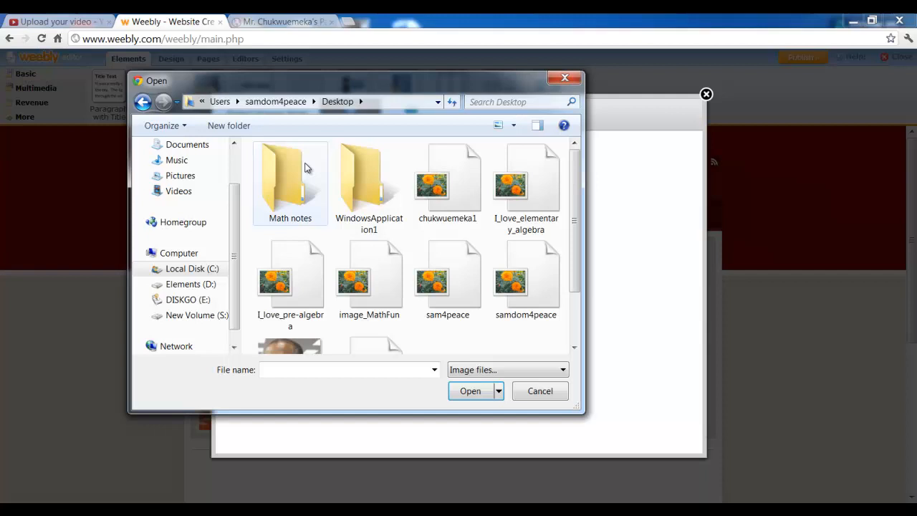
Select the sam4peace portrait photo and upload it as the header logo
scroll("down", 3)
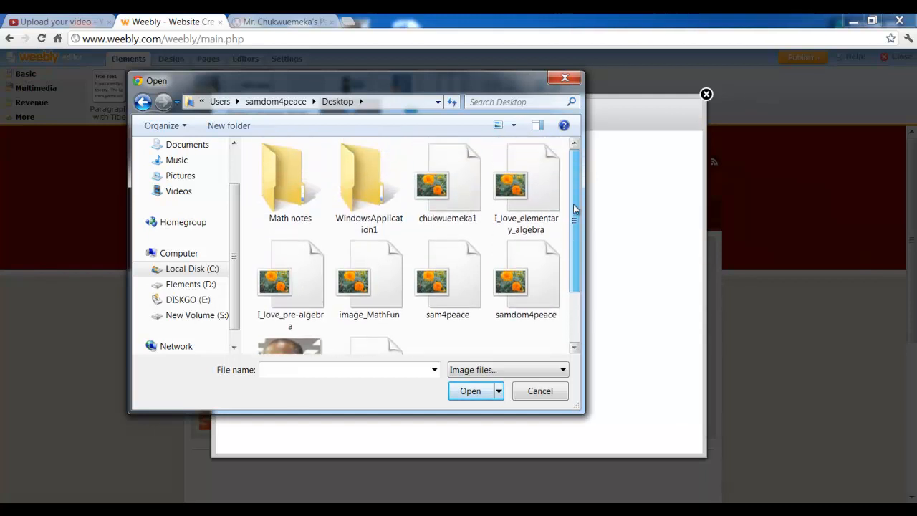
scroll("down", 3)
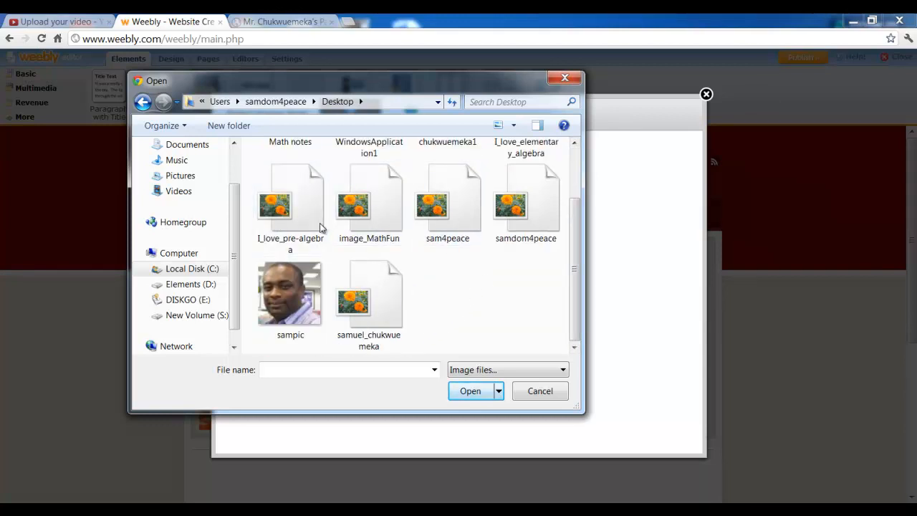
left_click(447, 204)
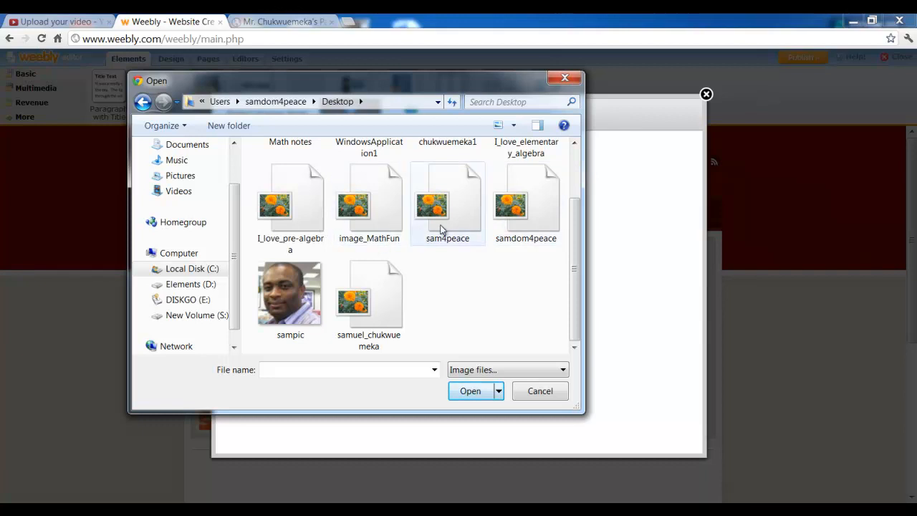
left_click(447, 204)
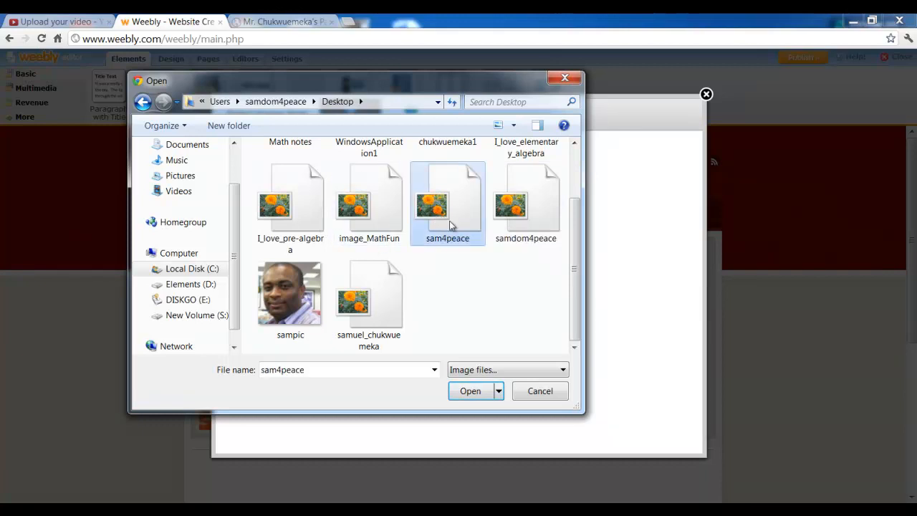
left_click(470, 390)
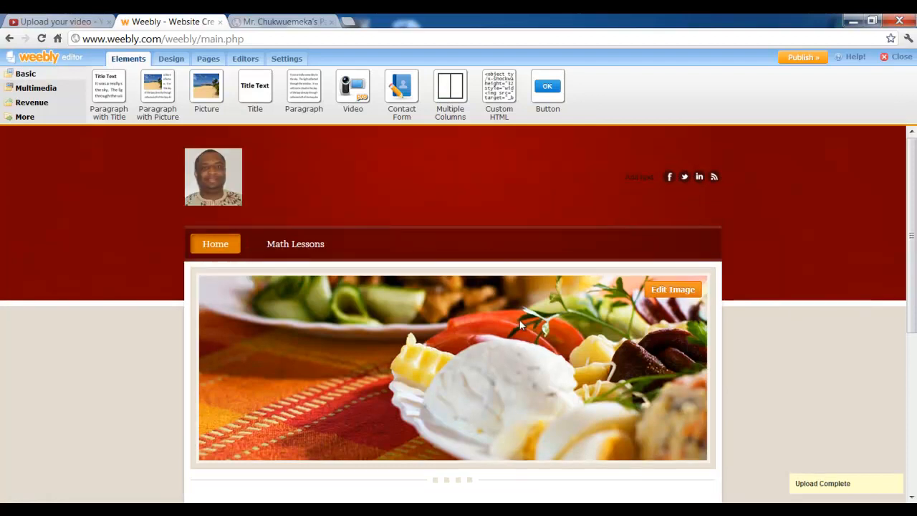
Open the sam4peace portrait logo in the imageperfect editor through the logo's Edit option
left_click(213, 177)
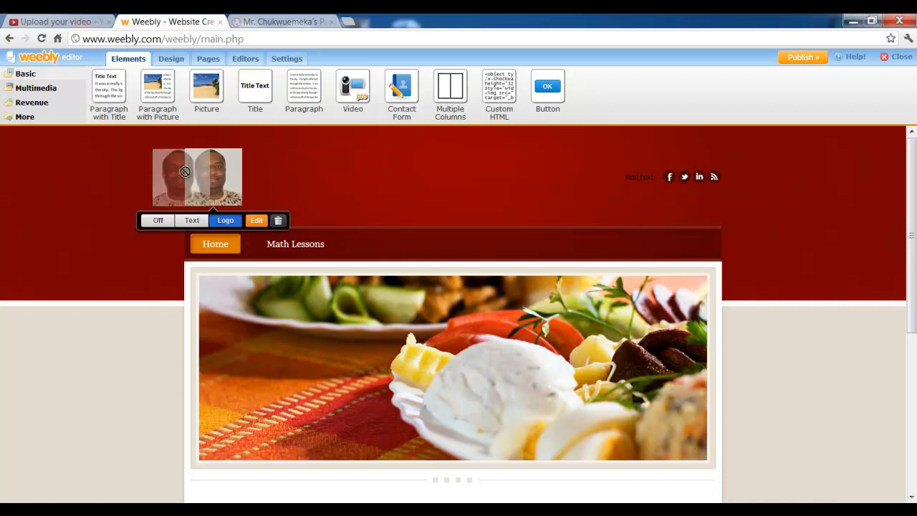
left_click(278, 220)
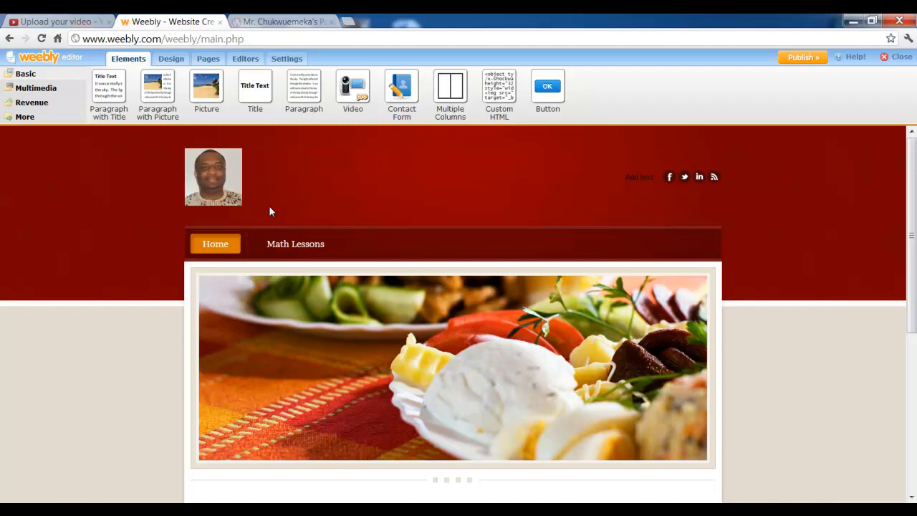
left_click(213, 177)
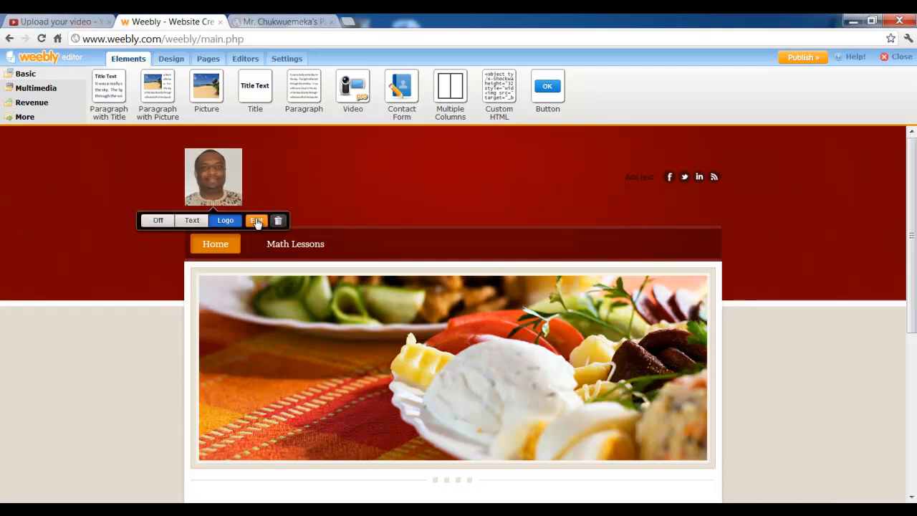
left_click(256, 220)
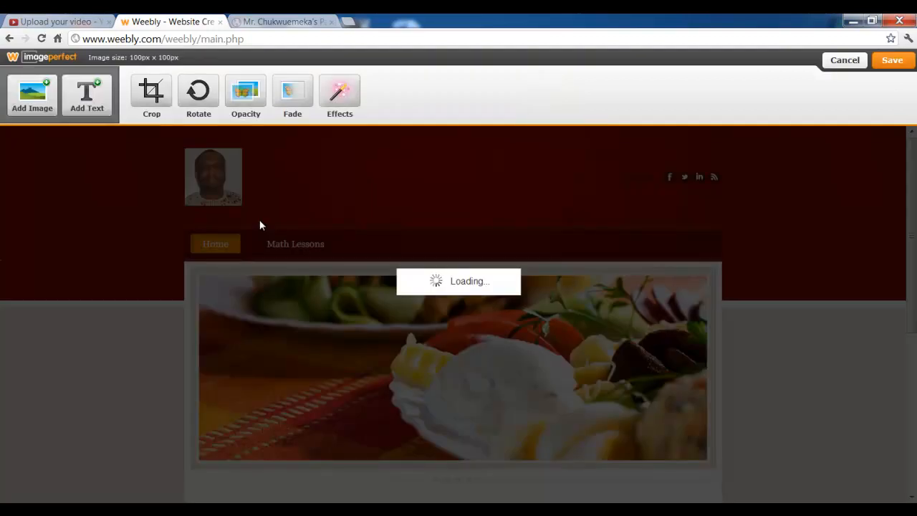
left_click(213, 176)
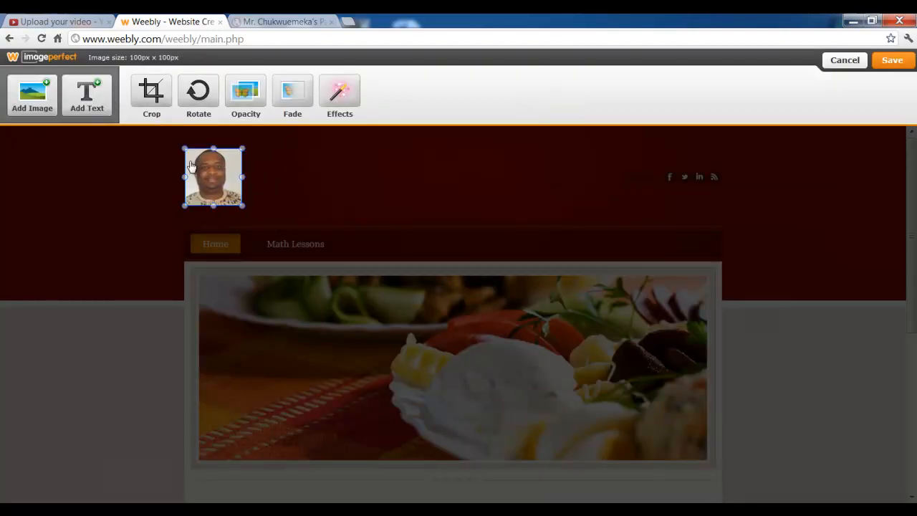
mouse_move(116, 130)
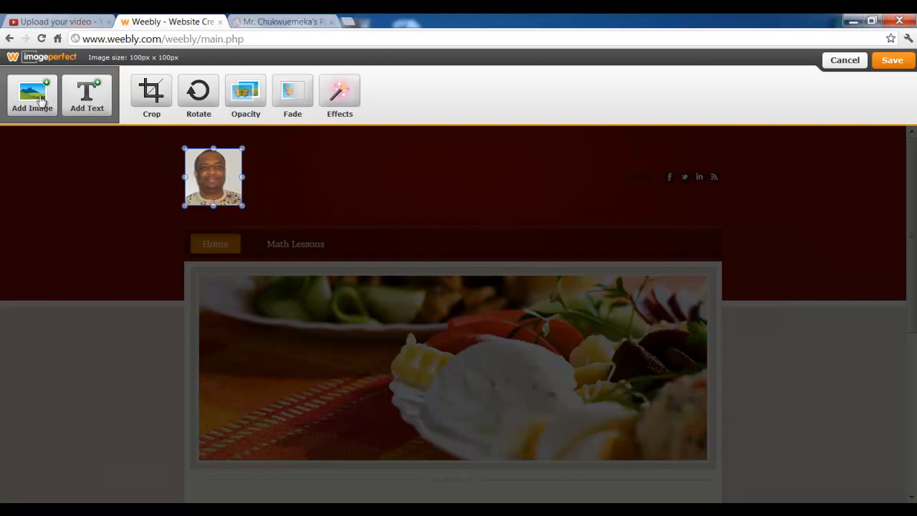
mouse_move(139, 109)
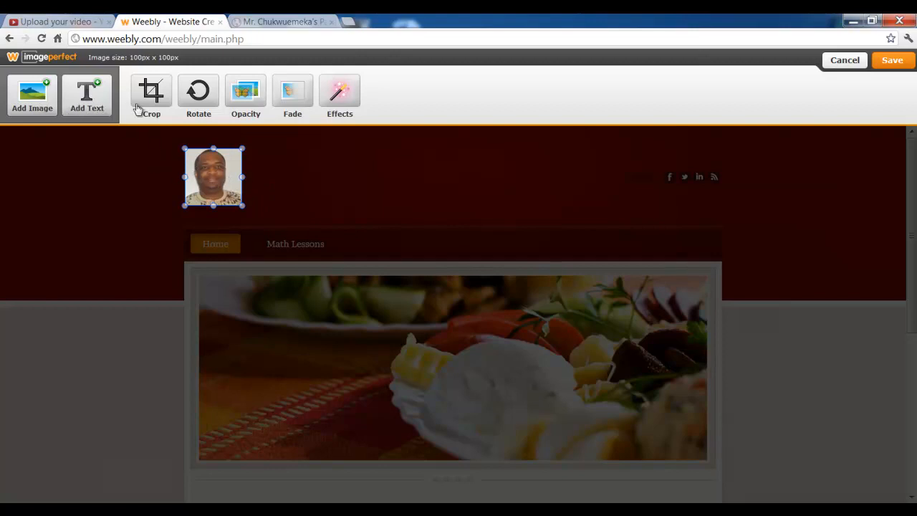
mouse_move(208, 104)
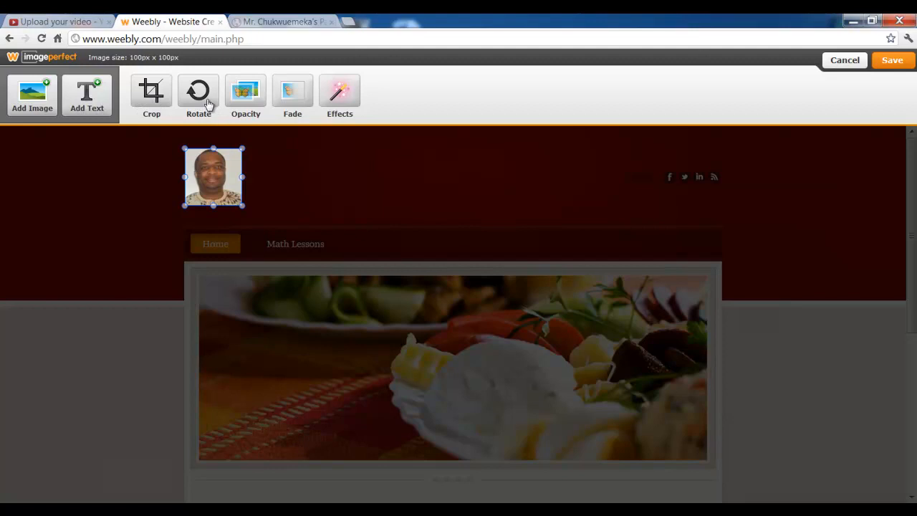
Try the rotate slider plus horizontal and vertical flips, ending with the portrait upright
left_click(198, 94)
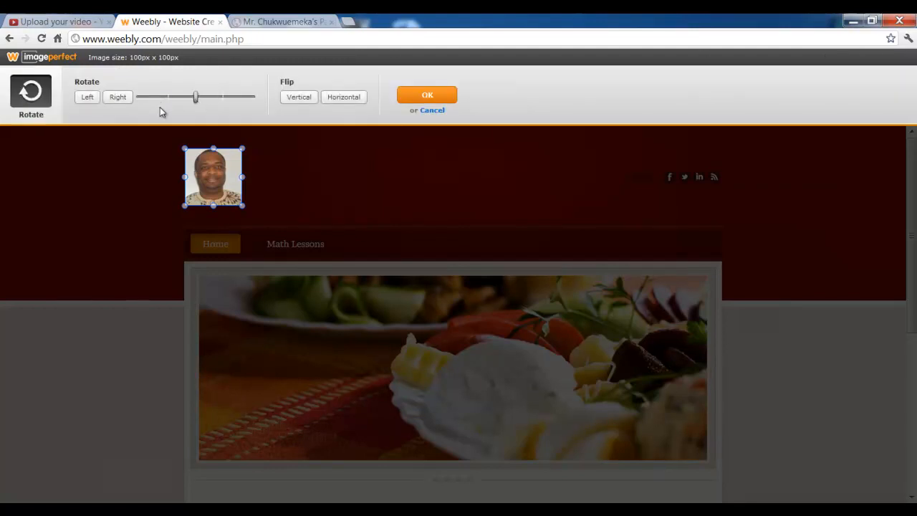
left_click_drag(195, 97, 204, 97)
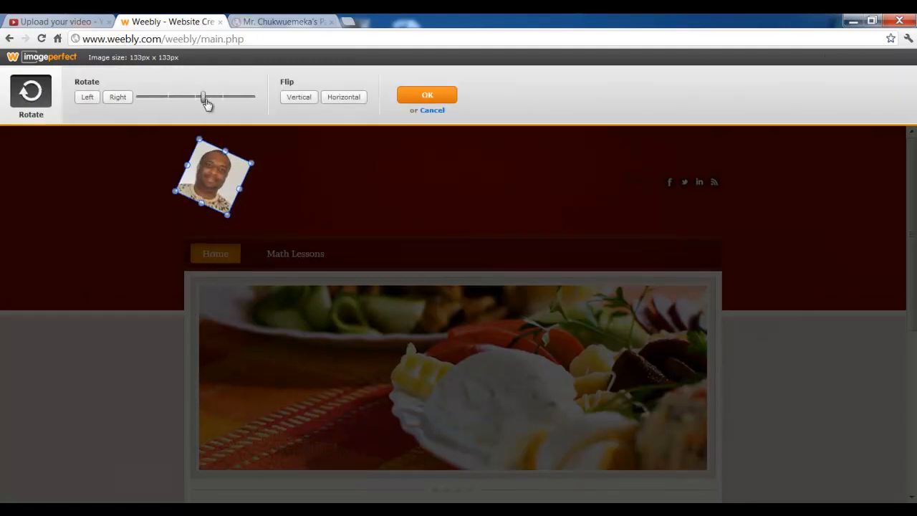
left_click_drag(204, 96, 244, 96)
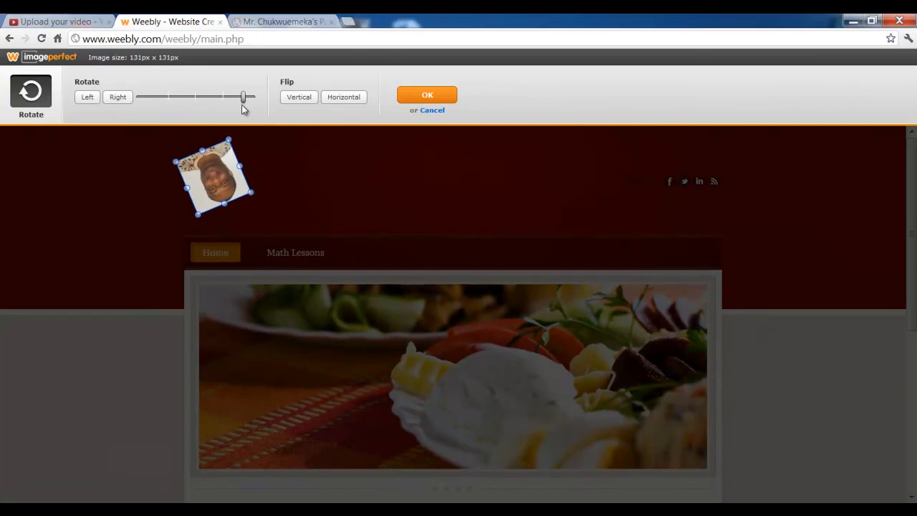
left_click_drag(243, 97, 156, 97)
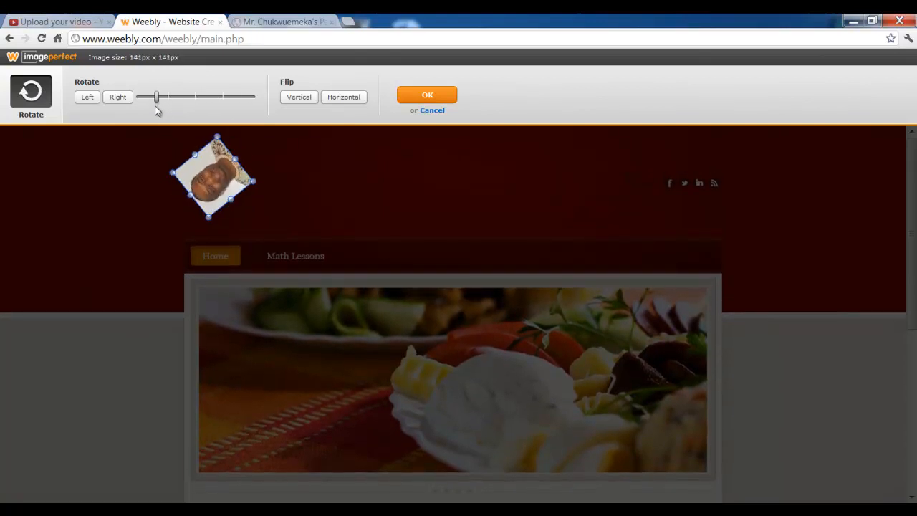
left_click_drag(156, 97, 199, 97)
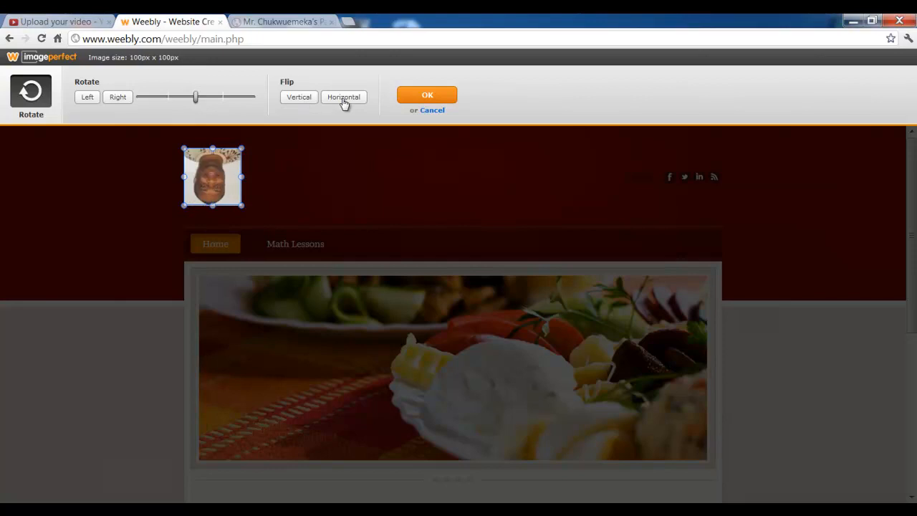
left_click(299, 97)
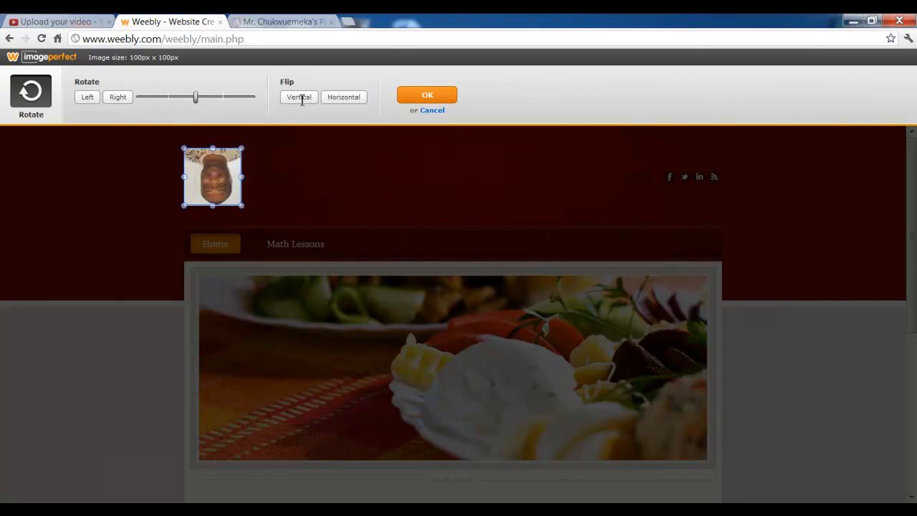
left_click(299, 96)
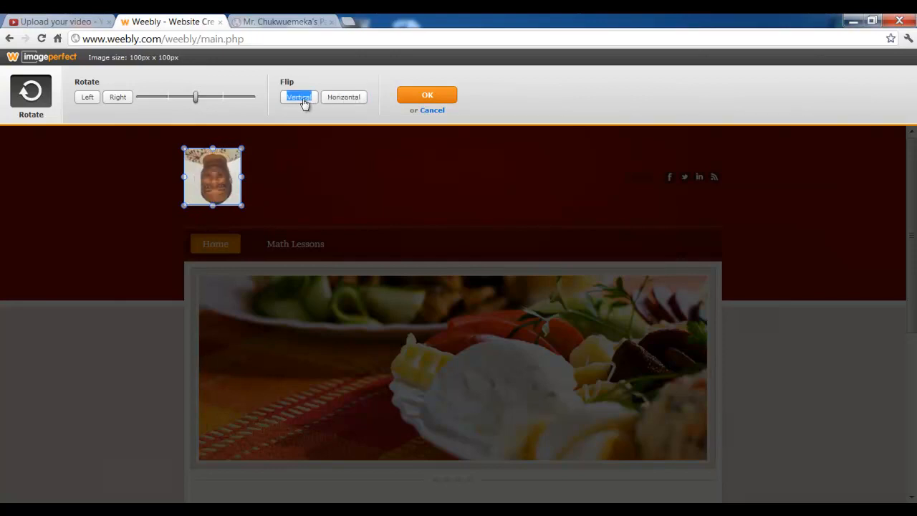
left_click(299, 97)
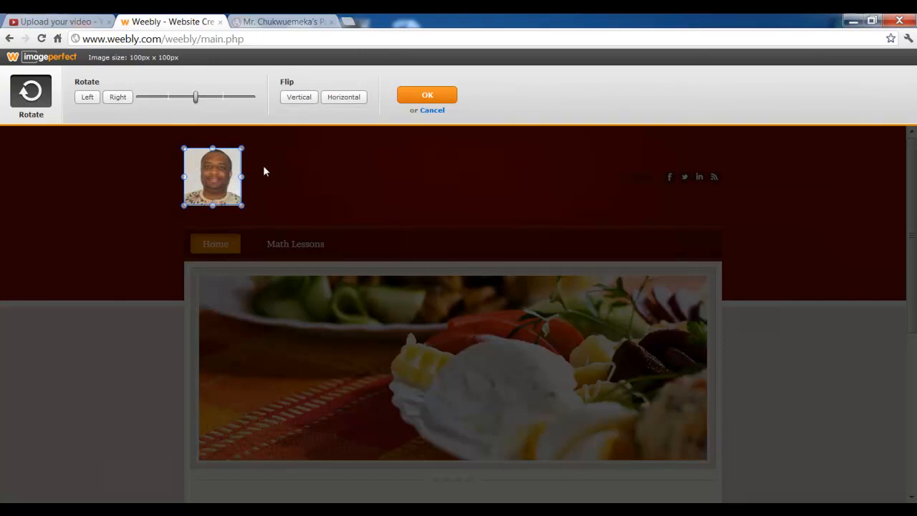
mouse_move(100, 65)
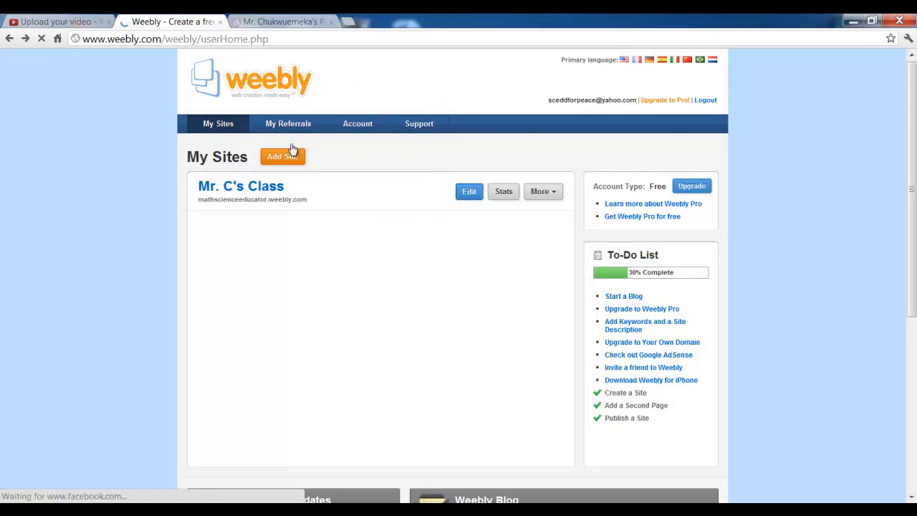
Cancel the image editor and reopen Mr. C's Class from My Sites
left_click(469, 192)
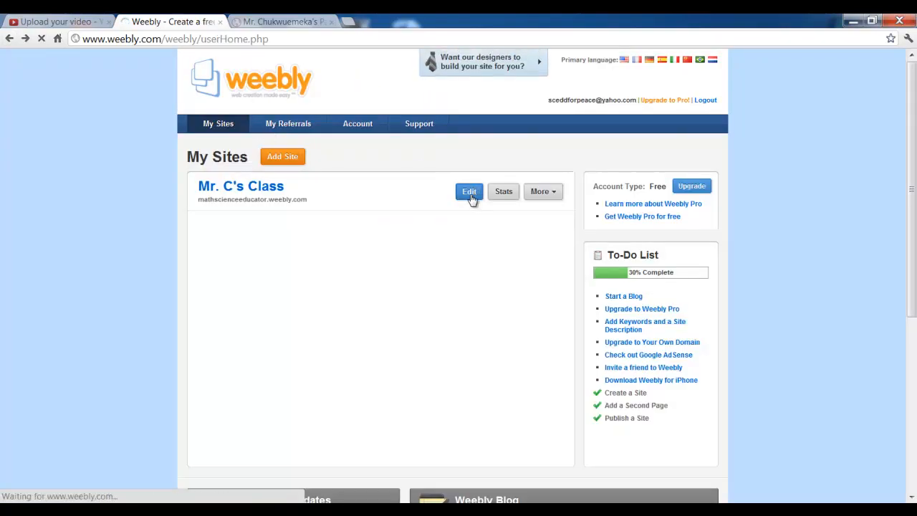
left_click(469, 191)
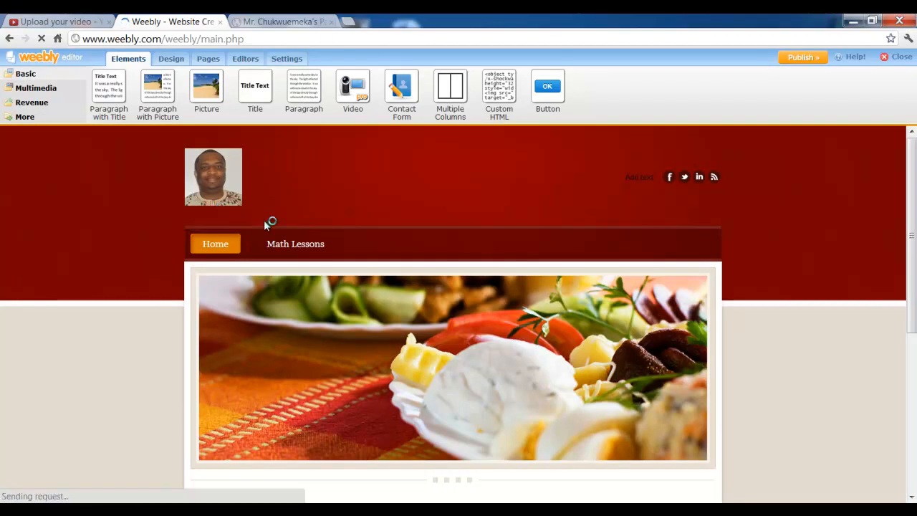
Open the header logo in the image editor and add a text box reading 'Mr. C's Class'
left_click(214, 177)
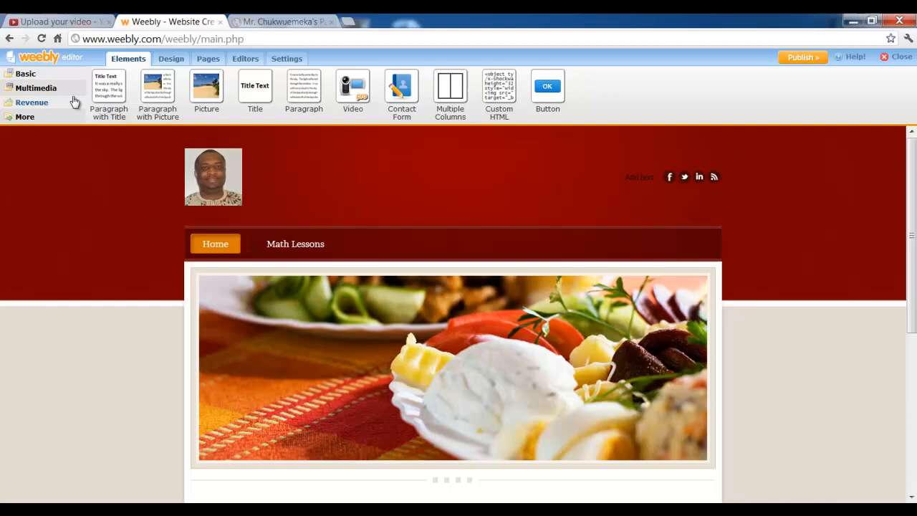
left_click(212, 176)
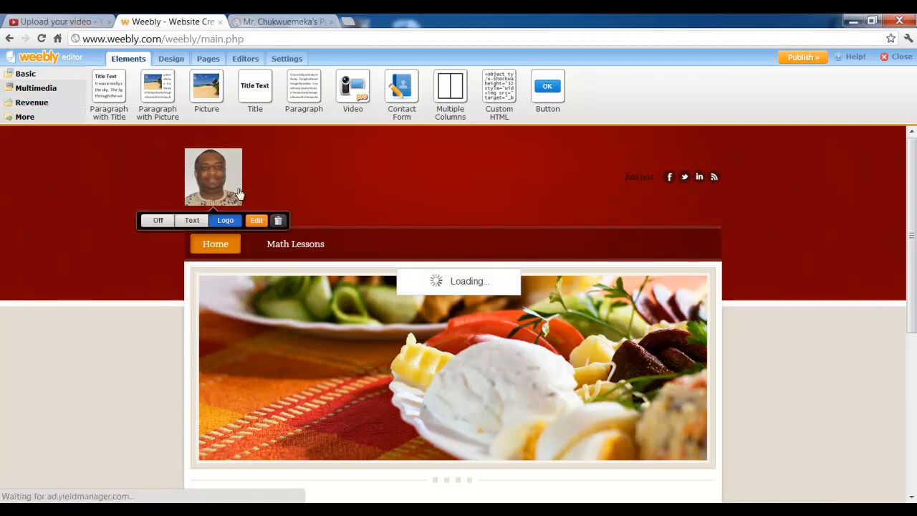
left_click(256, 220)
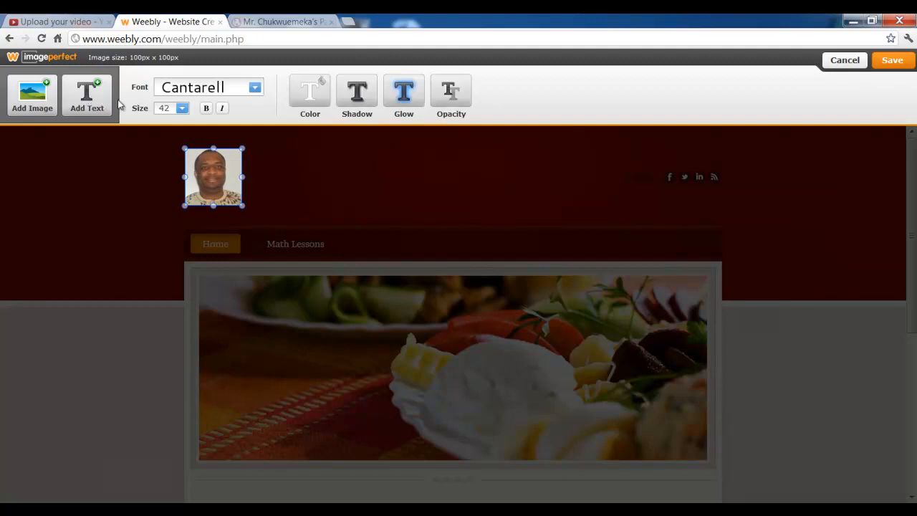
left_click(87, 95)
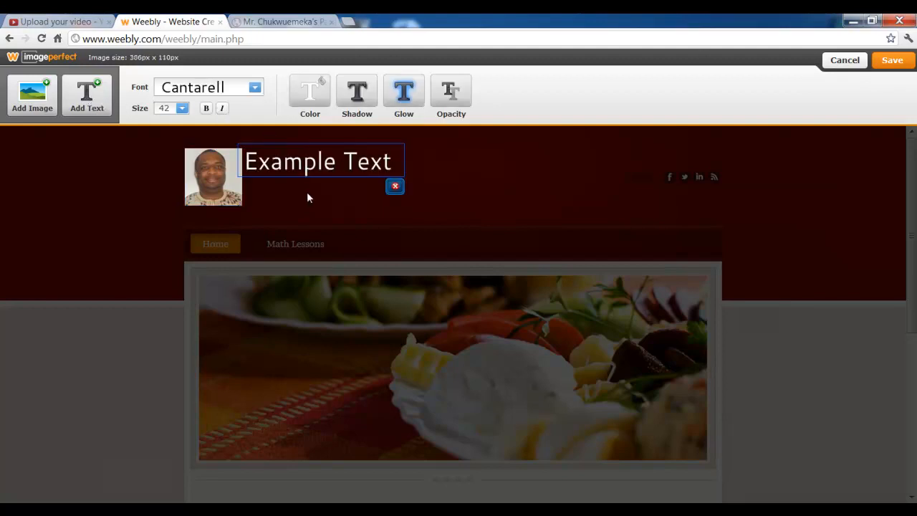
mouse_move(355, 177)
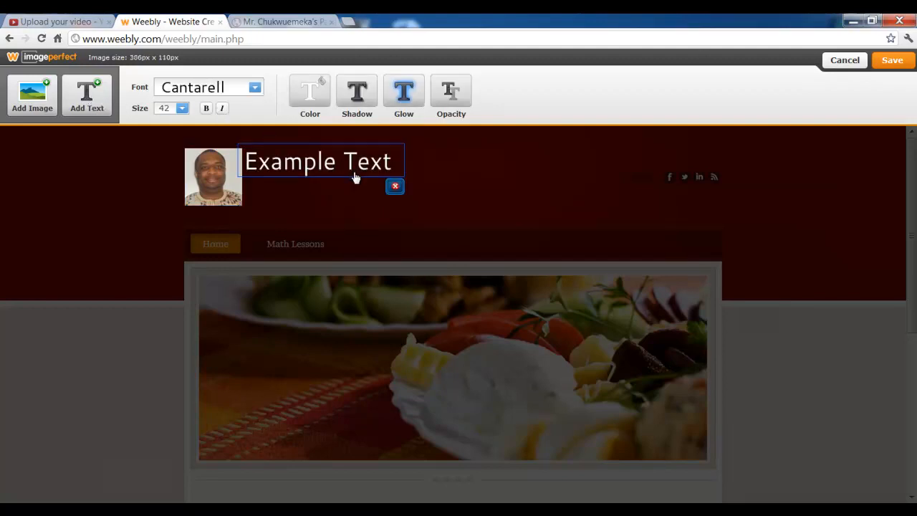
left_click(318, 161)
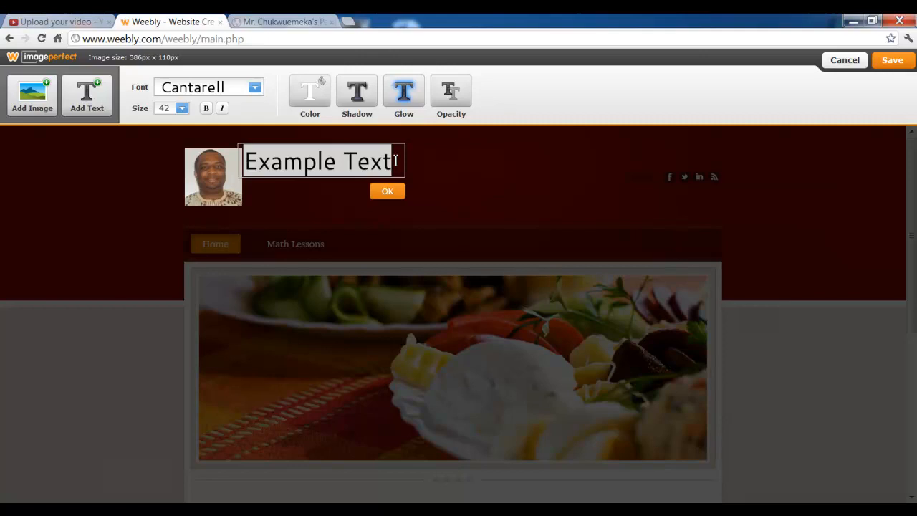
type("Mr. C's")
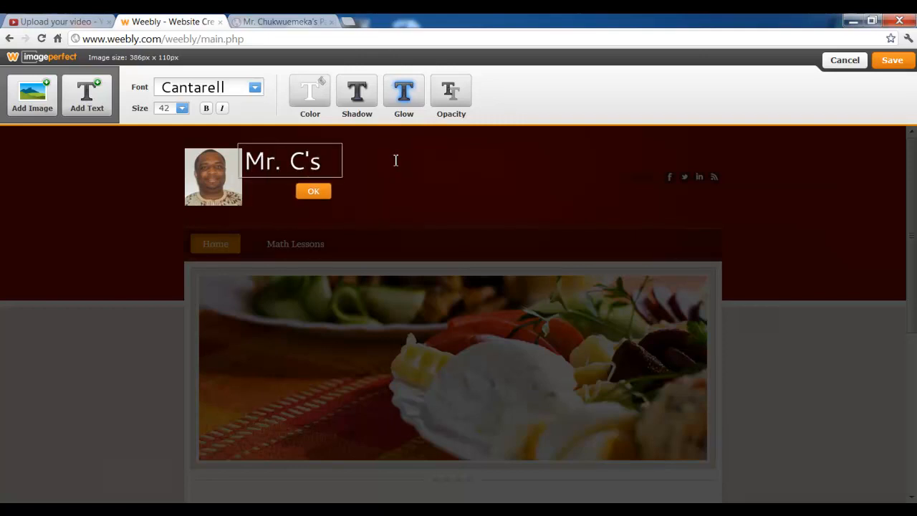
type("Class")
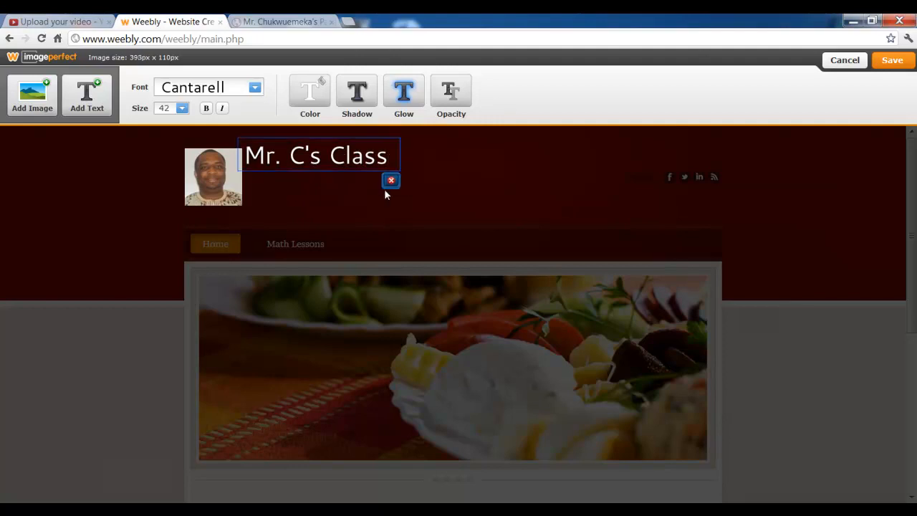
mouse_move(327, 155)
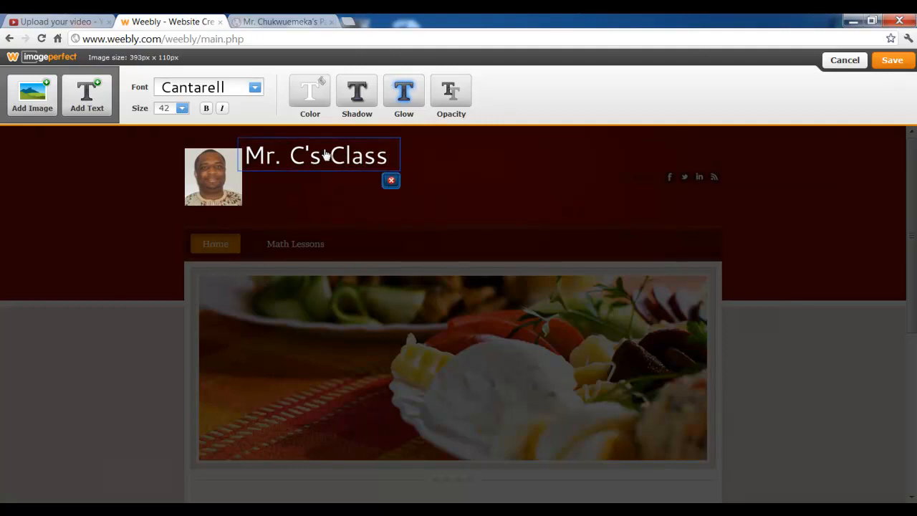
Move the 'Mr. C's Class' title beside the photo and give it a blue glow
left_click_drag(322, 156, 172, 170)
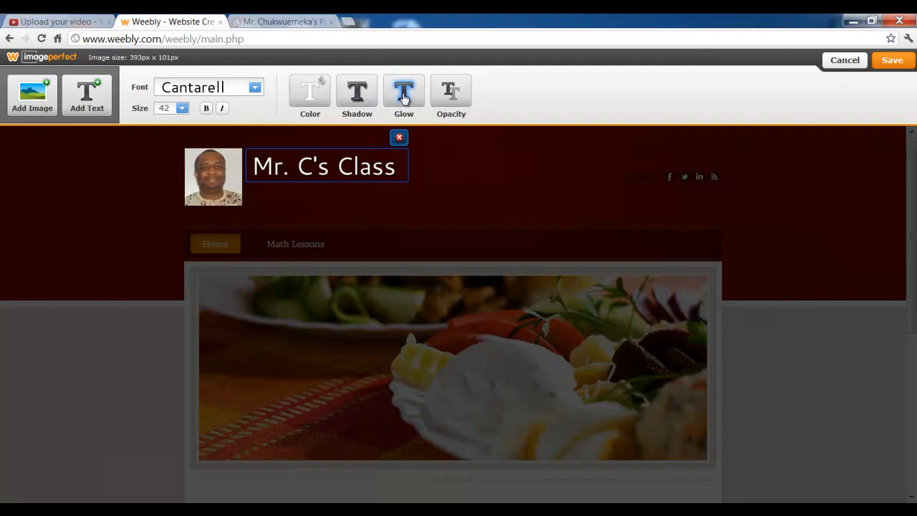
left_click(404, 93)
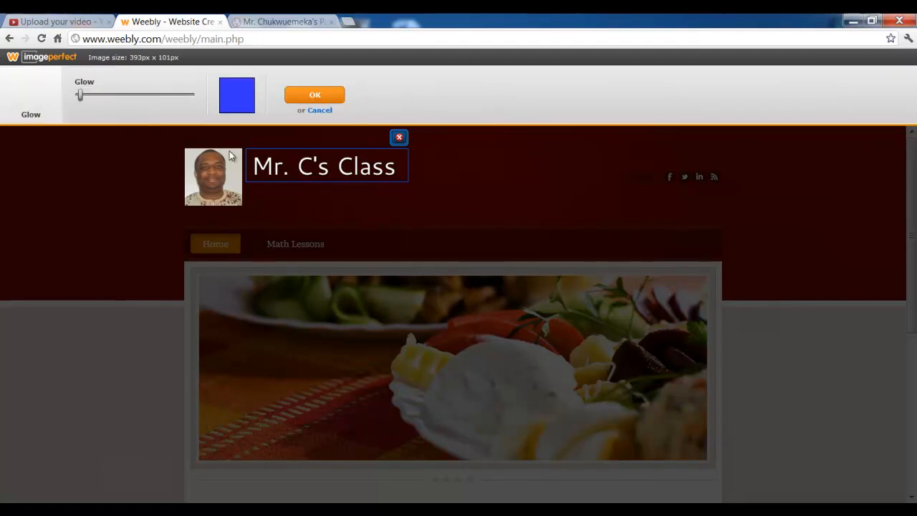
left_click_drag(80, 95, 121, 95)
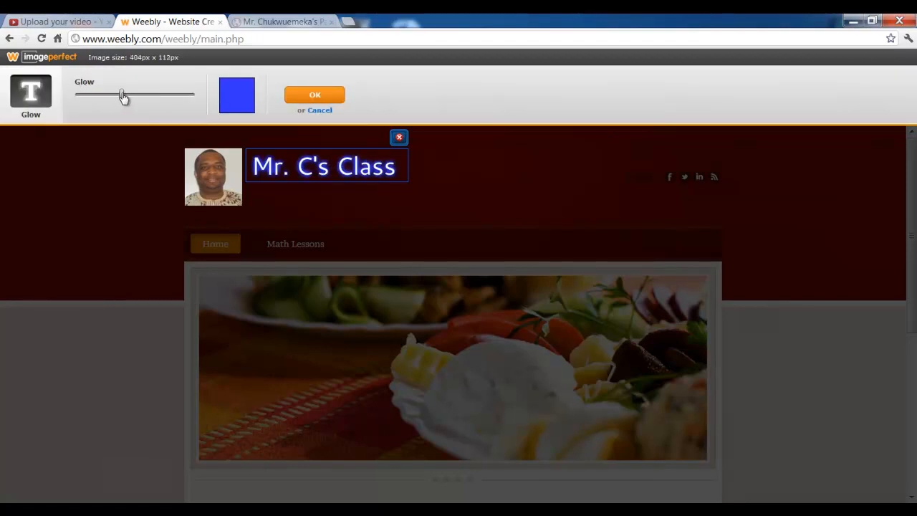
left_click_drag(122, 95, 190, 95)
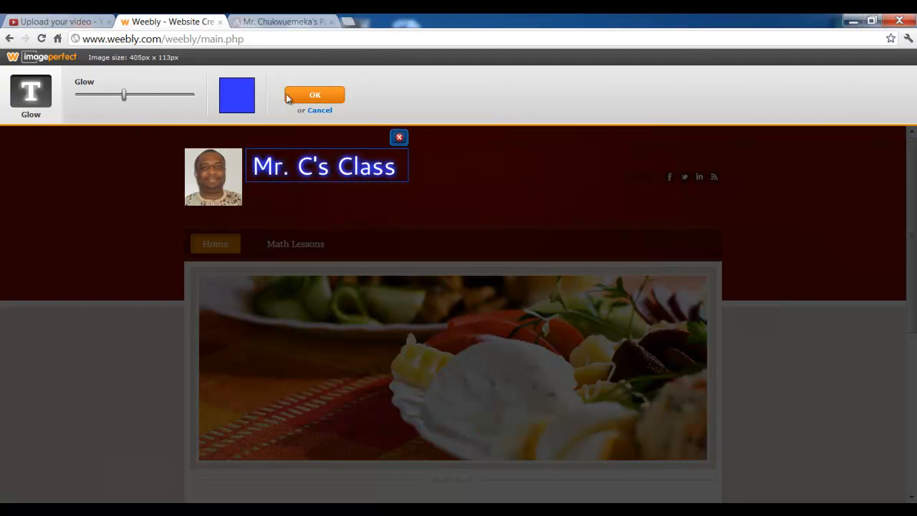
left_click(314, 95)
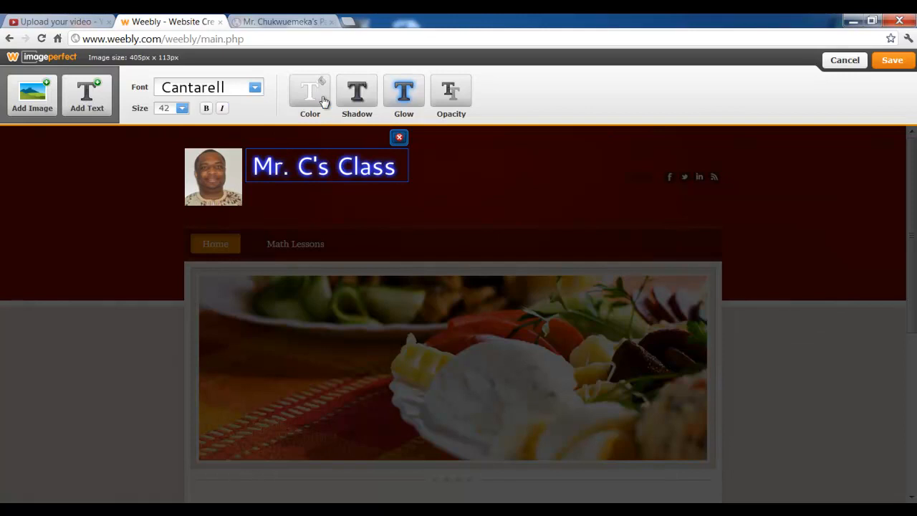
mouse_move(197, 179)
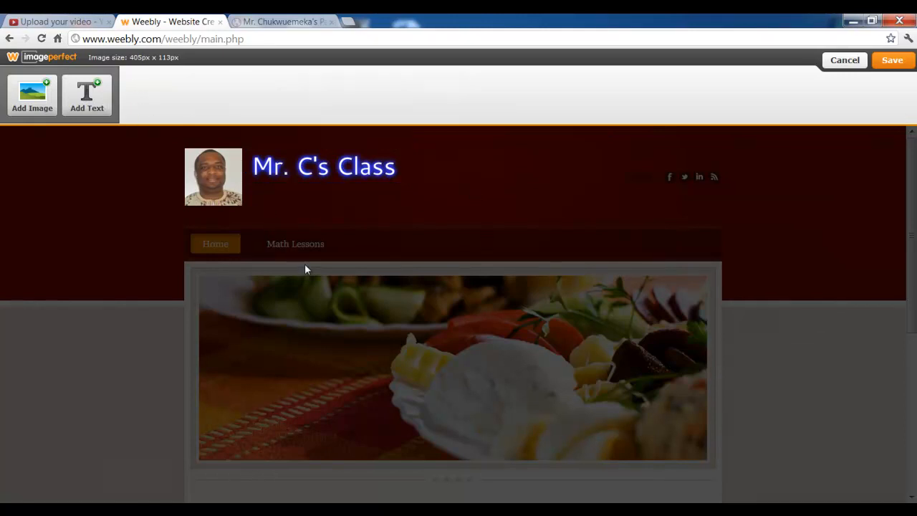
mouse_move(721, 93)
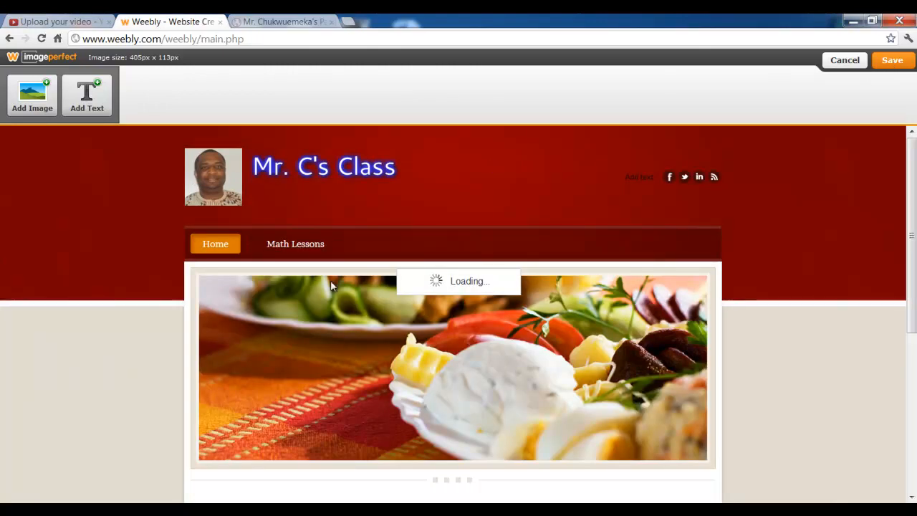
mouse_move(791, 91)
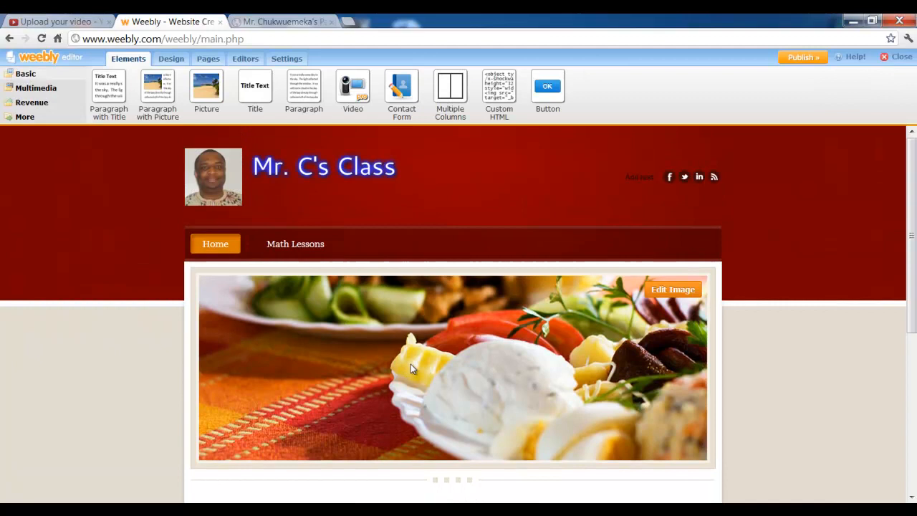
scroll("down", 3)
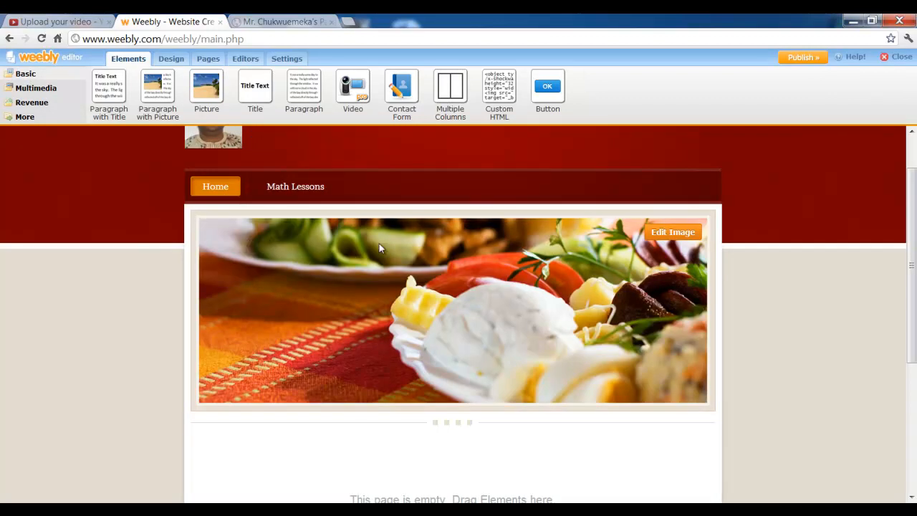
mouse_move(405, 280)
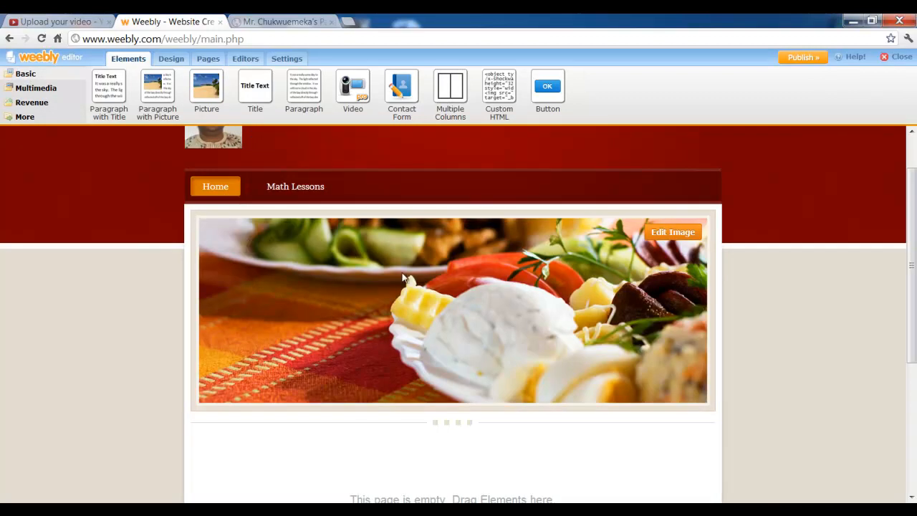
mouse_move(609, 317)
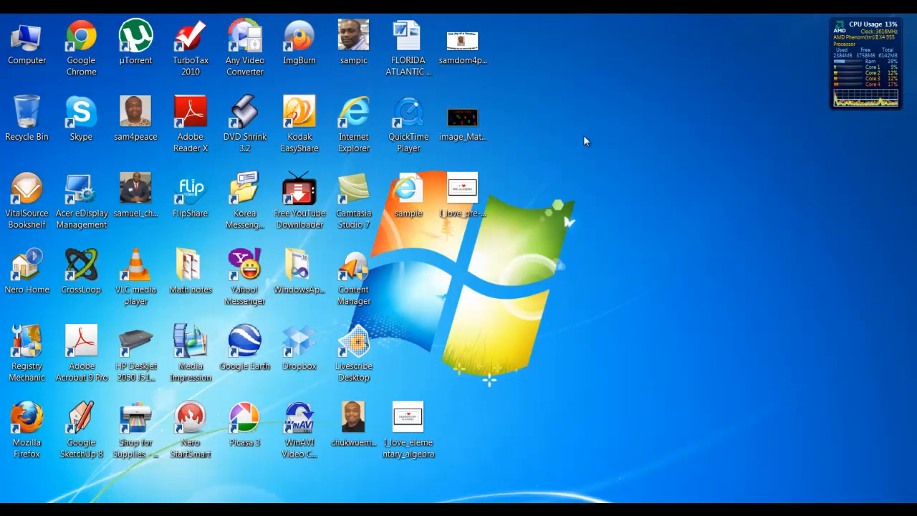
left_click(463, 39)
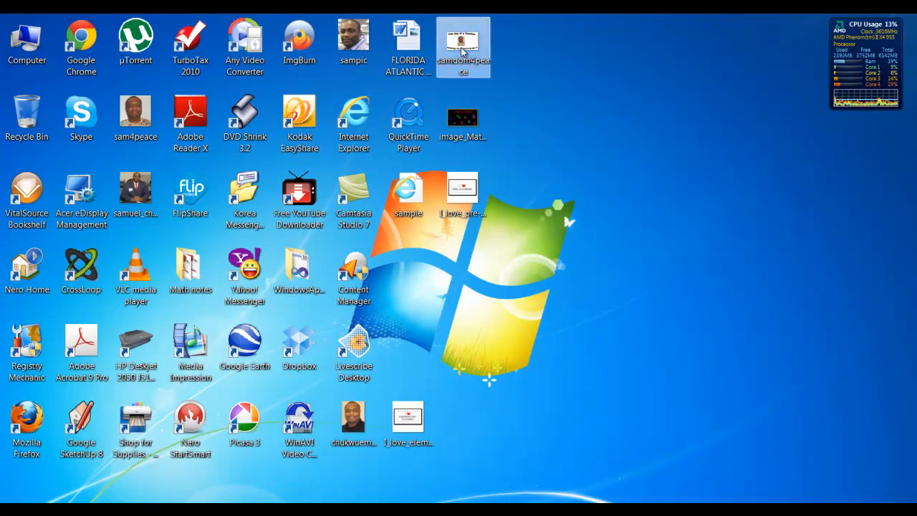
mouse_move(463, 46)
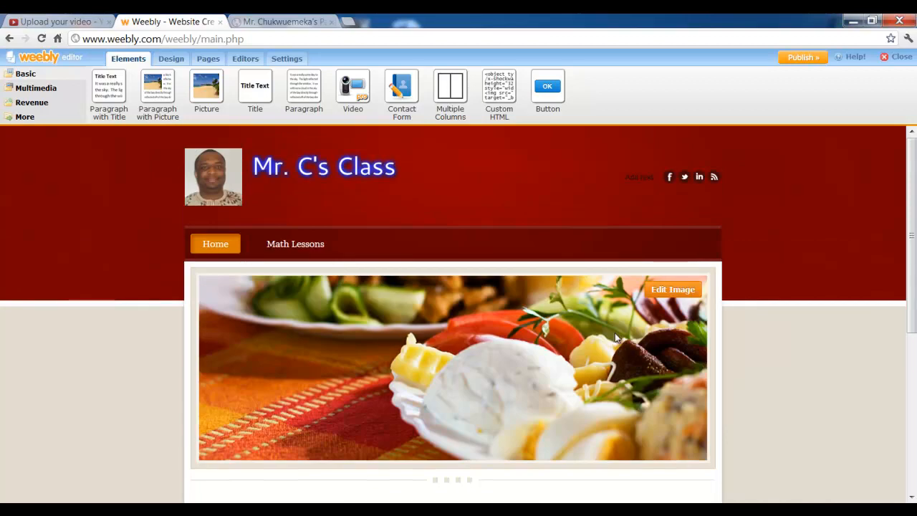
Open the header banner for editing and delete the food photo, confirming with OK
left_click(672, 289)
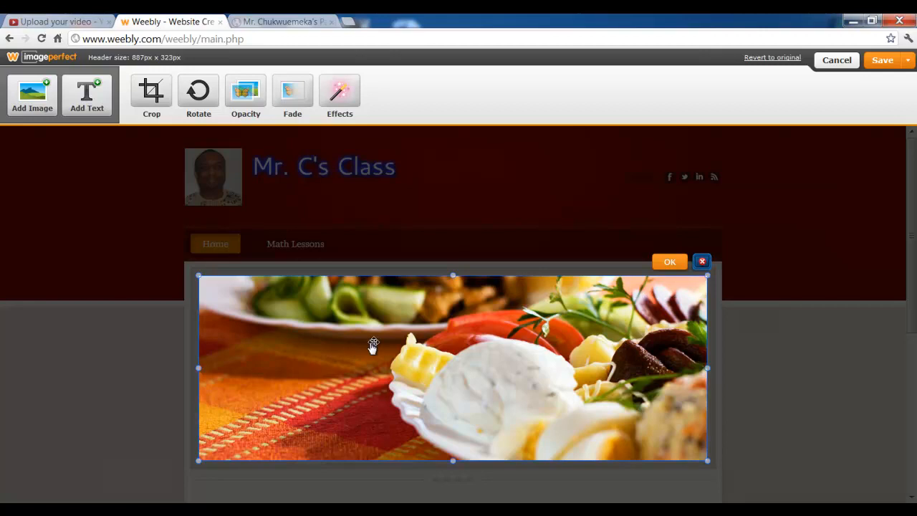
mouse_move(29, 106)
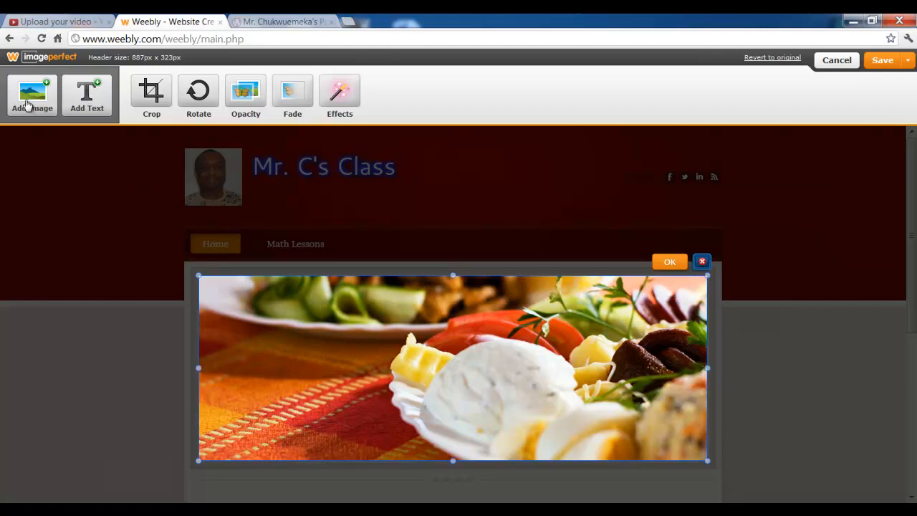
mouse_move(702, 261)
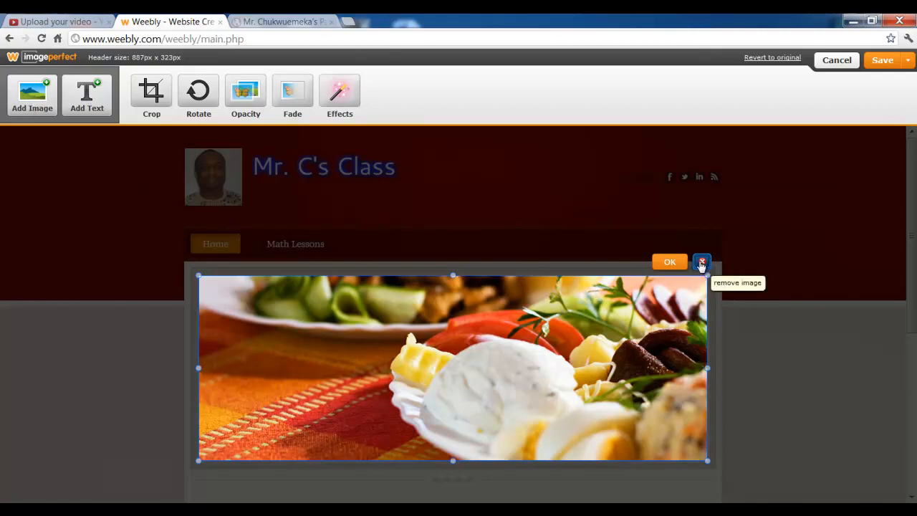
left_click(702, 262)
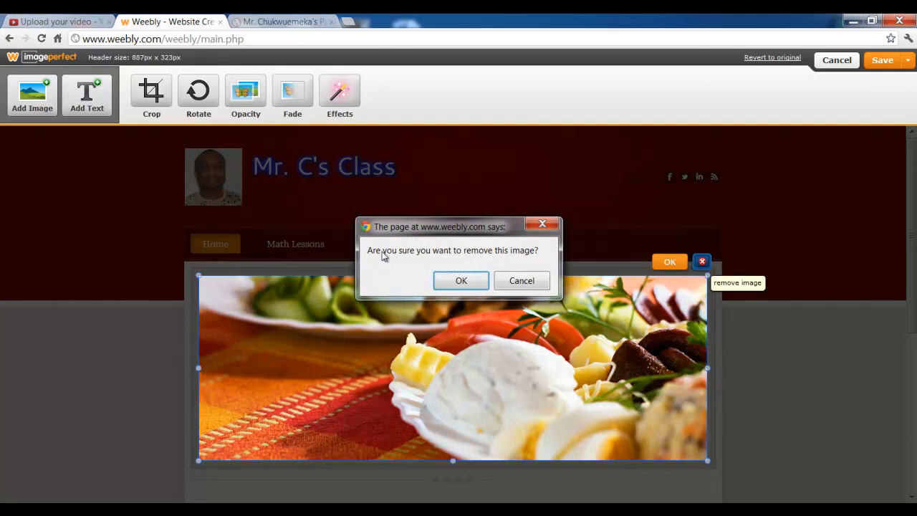
mouse_move(536, 260)
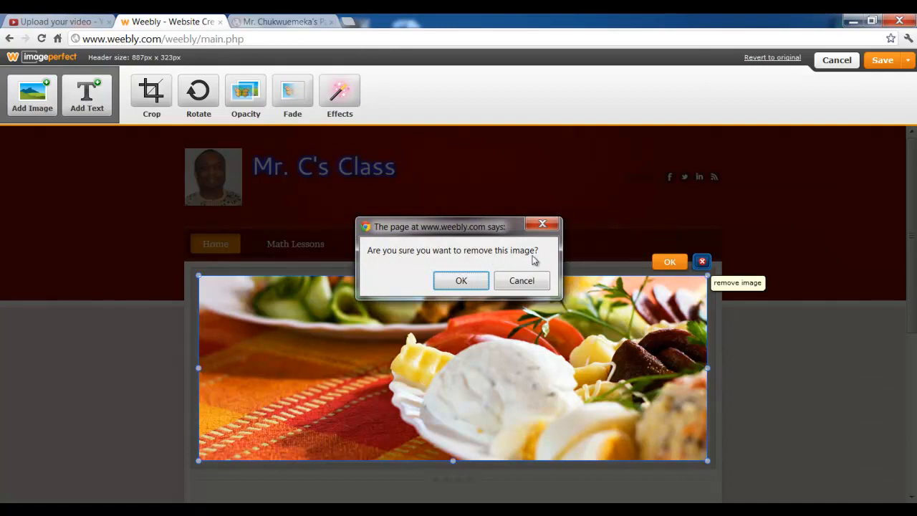
left_click(461, 280)
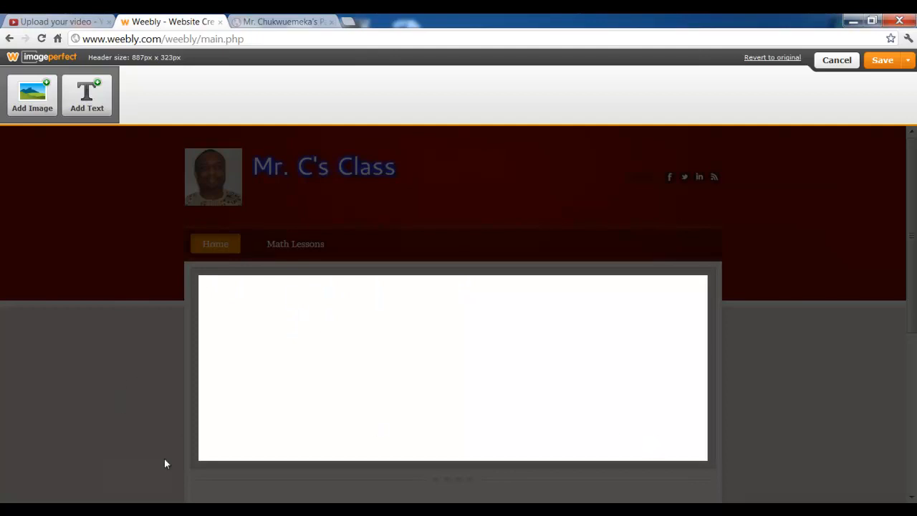
mouse_move(346, 349)
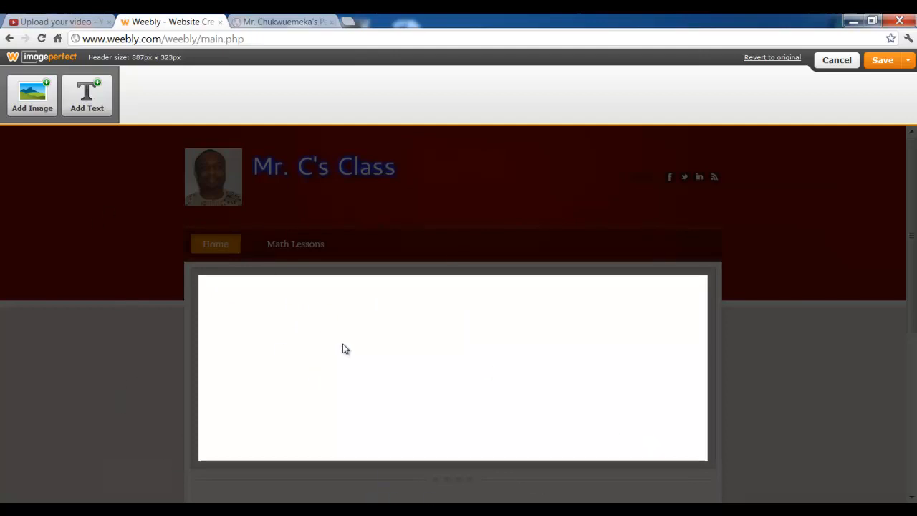
mouse_move(14, 96)
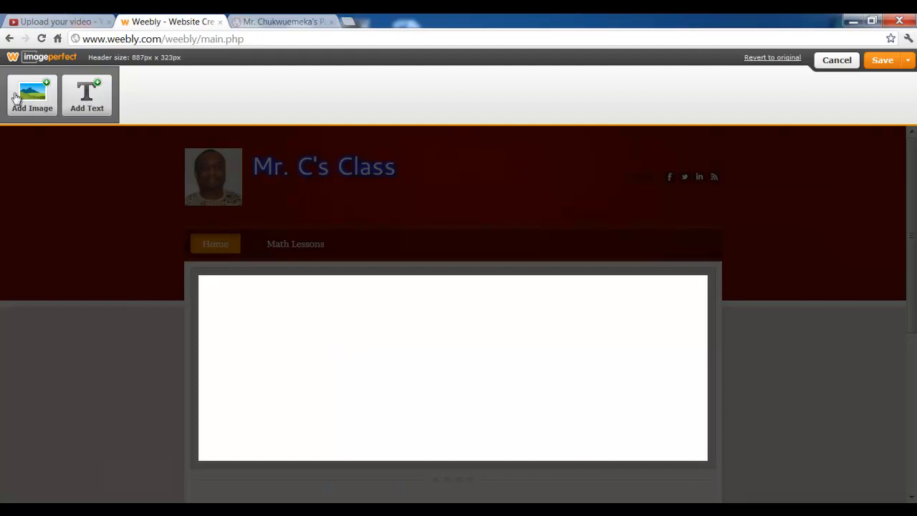
Upload the Joy of a Teacher picture from the computer into the header banner
left_click(32, 95)
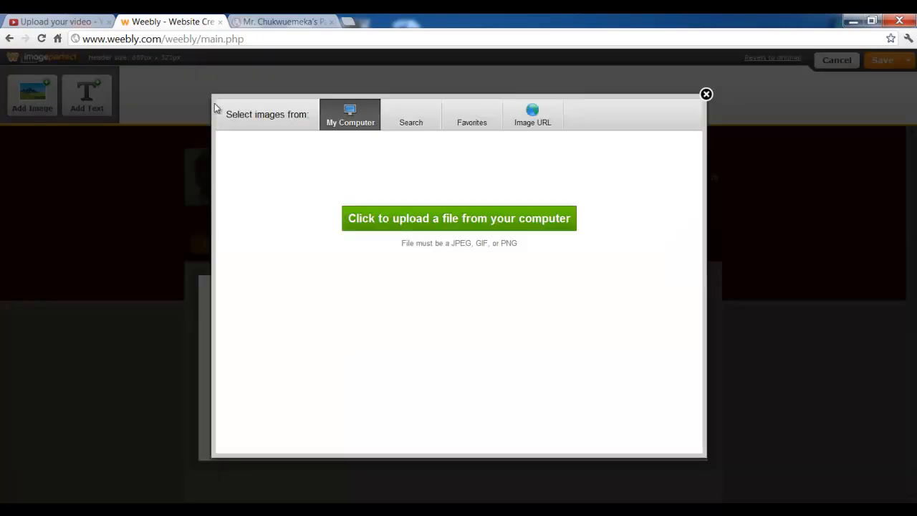
left_click(459, 217)
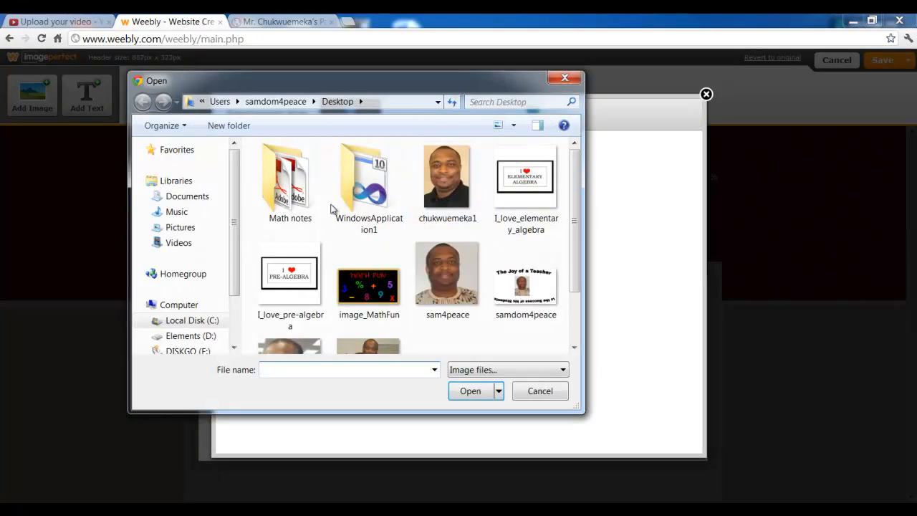
scroll("down", 3)
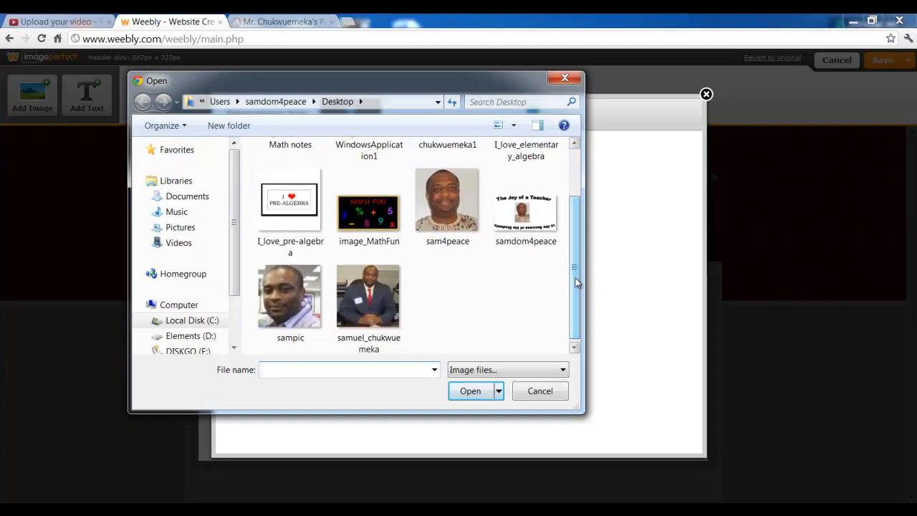
left_click(526, 204)
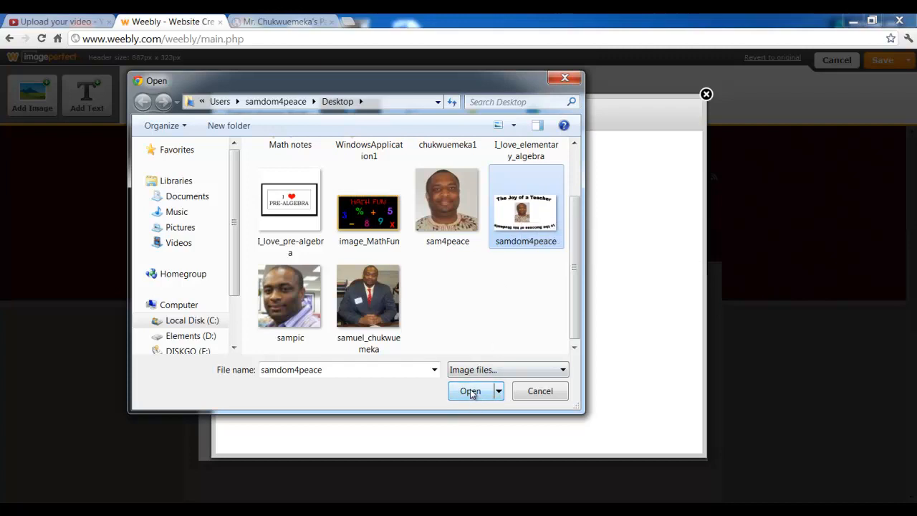
left_click(470, 390)
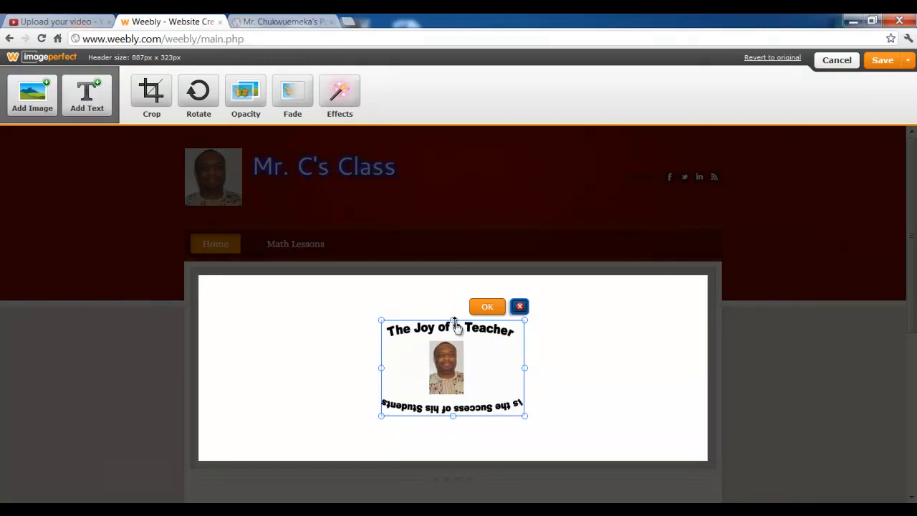
Enlarge the Joy of a Teacher picture and widen it at the header's left side
left_click(487, 306)
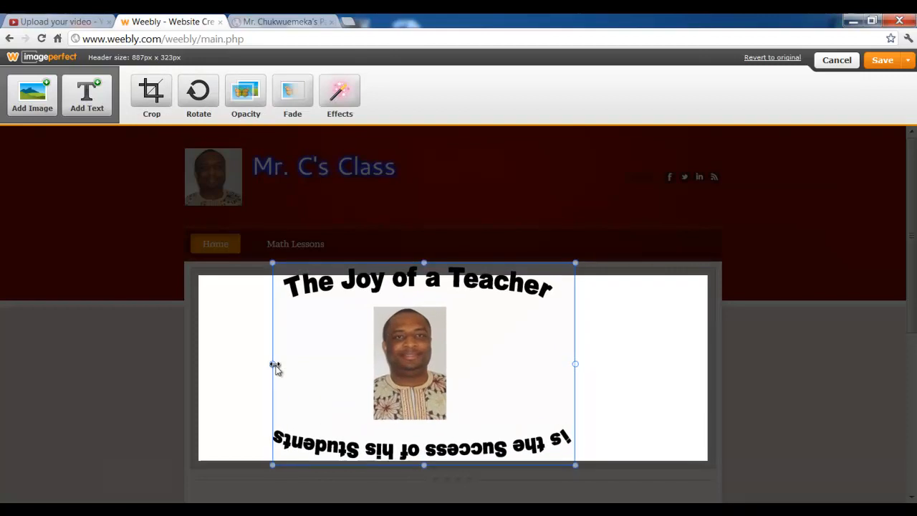
left_click(198, 93)
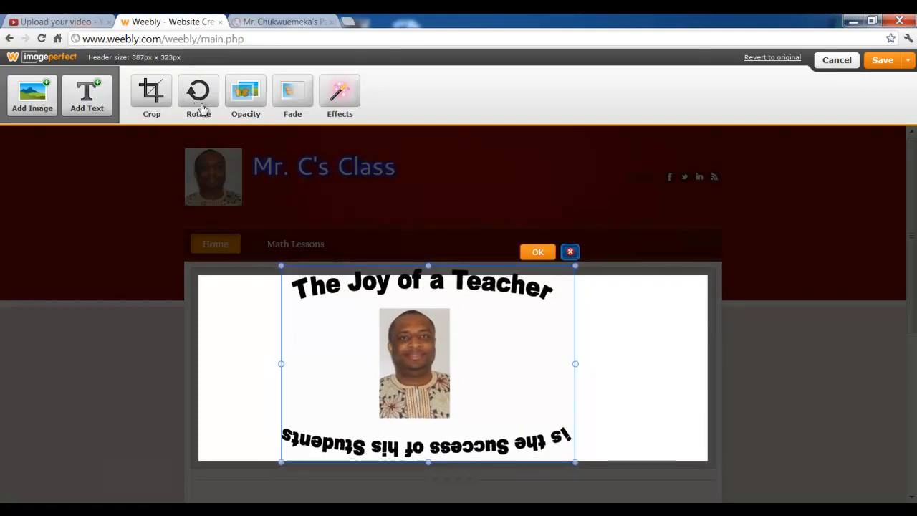
mouse_move(254, 126)
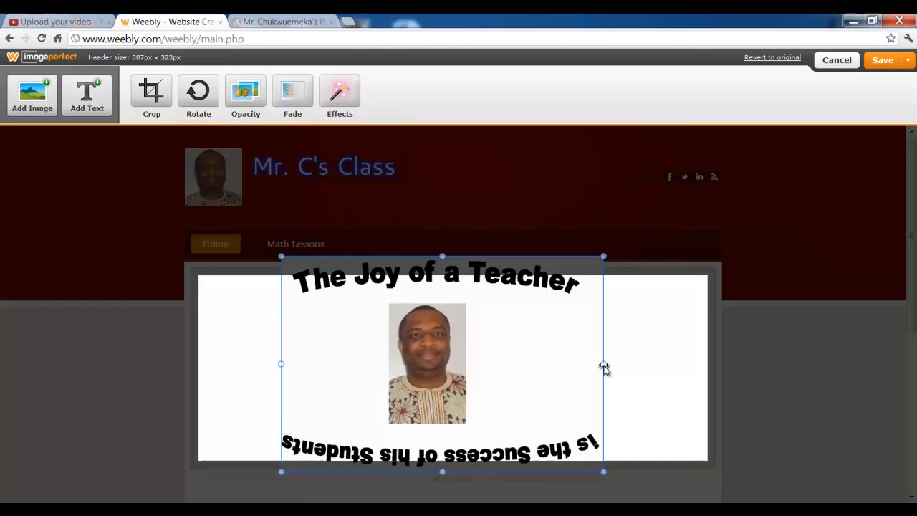
left_click_drag(604, 364, 547, 364)
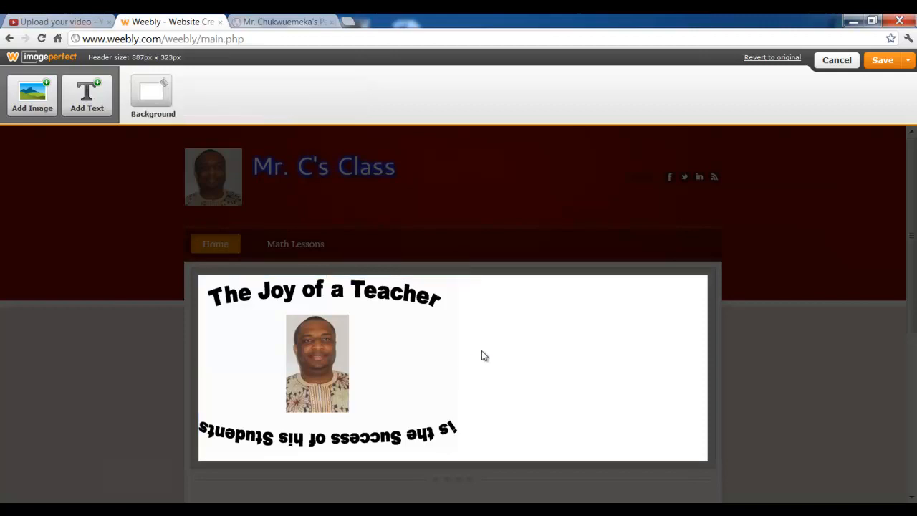
mouse_move(563, 330)
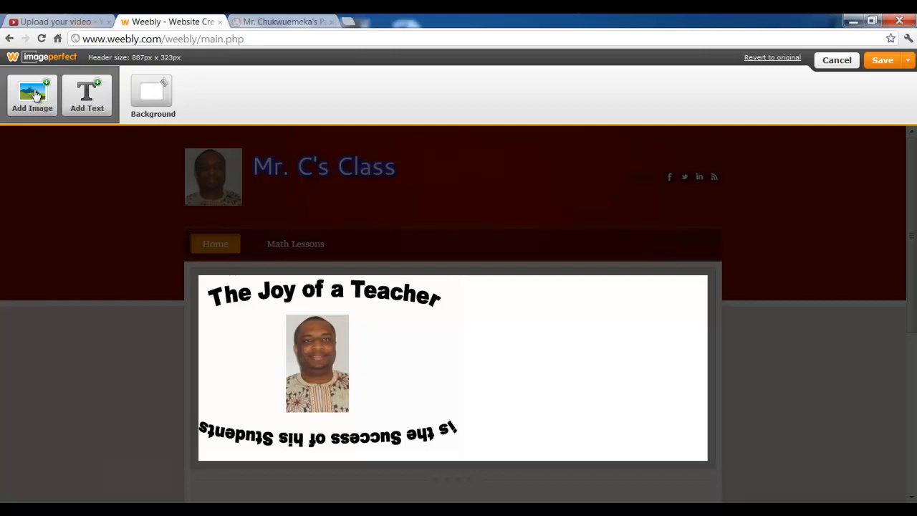
Upload image_MathFun from the Desktop as a second picture in the header banner
left_click(33, 97)
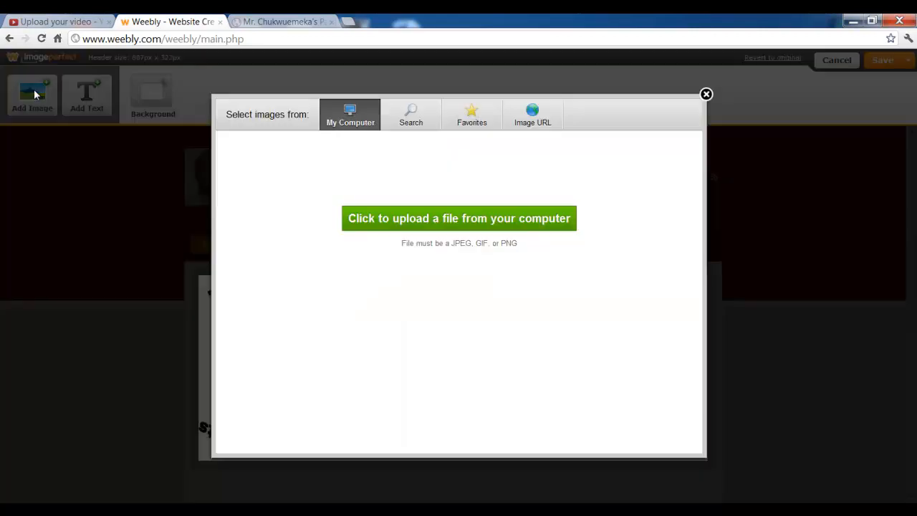
left_click(459, 218)
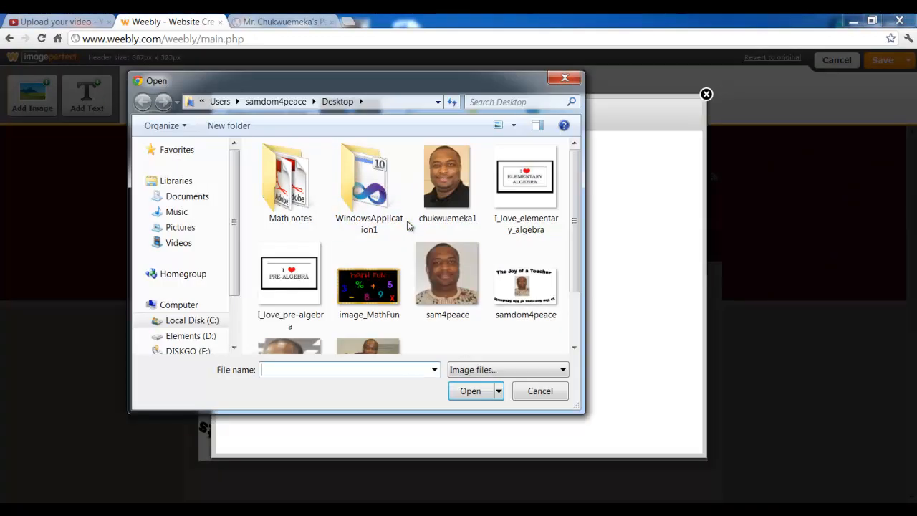
left_click(369, 279)
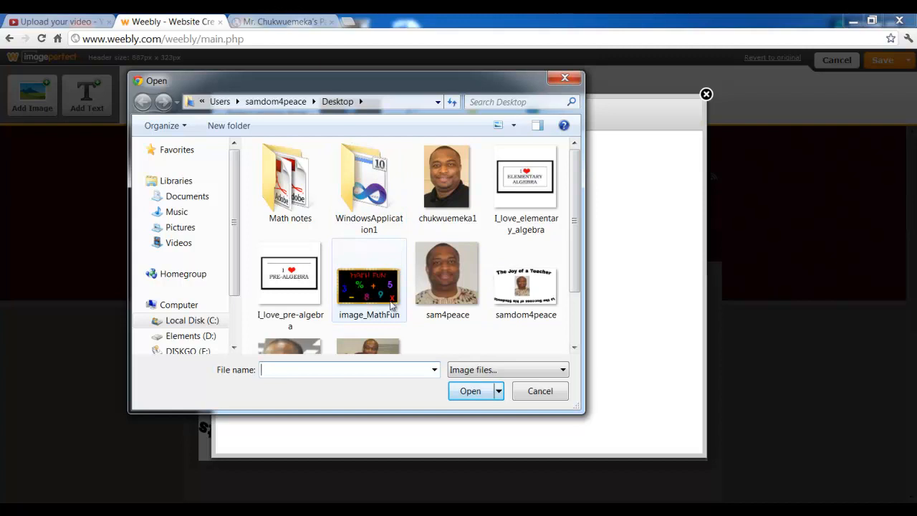
left_click(369, 280)
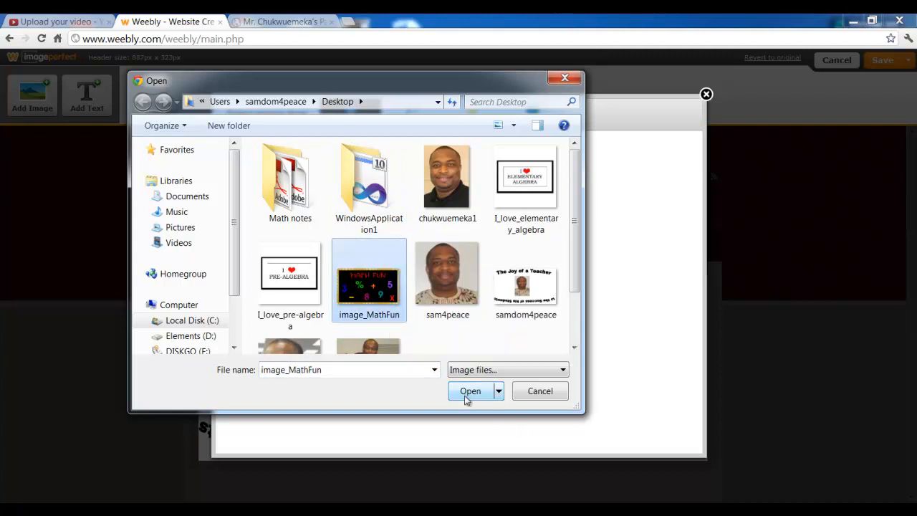
left_click(470, 391)
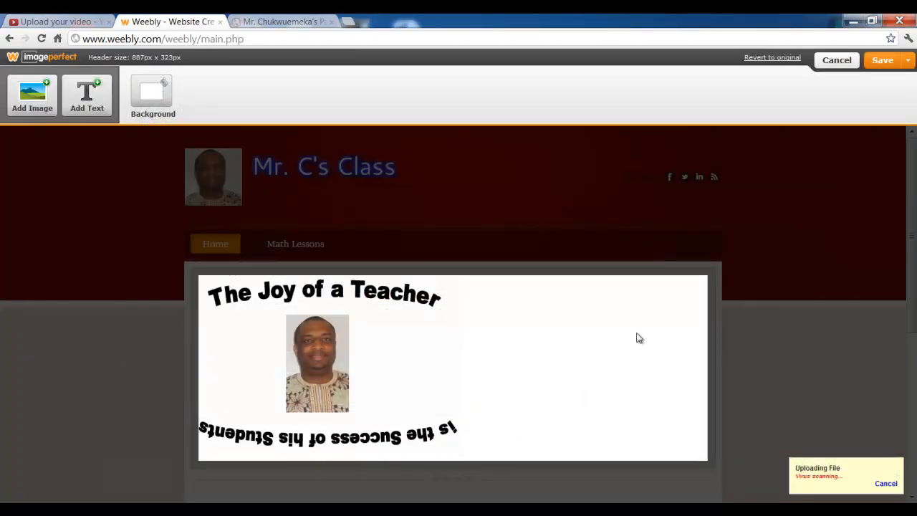
mouse_move(513, 153)
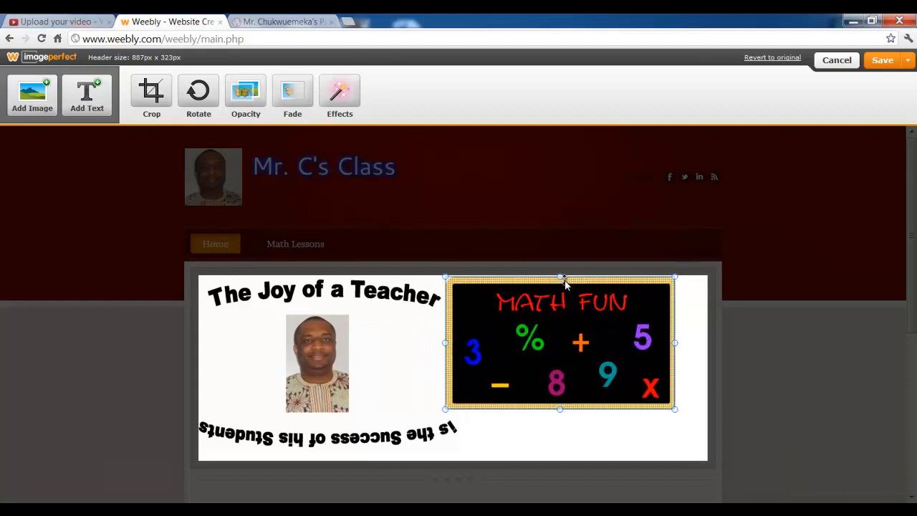
mouse_move(561, 412)
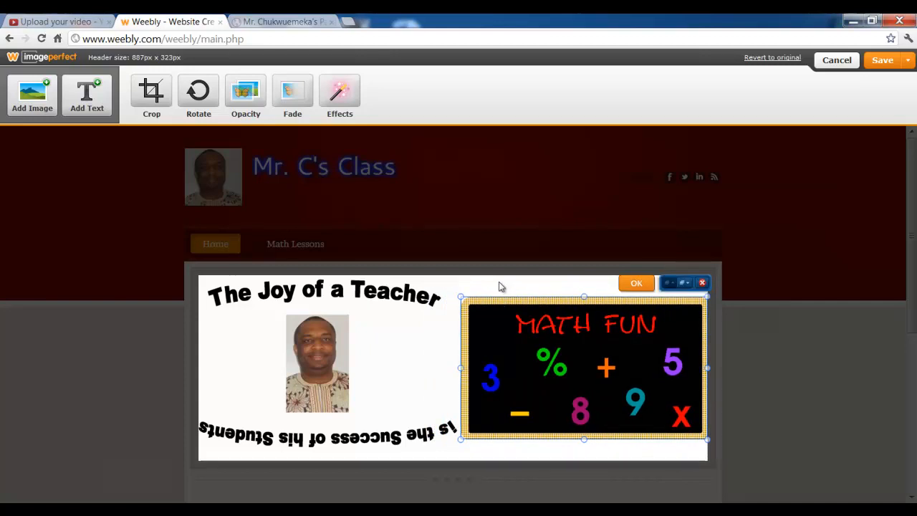
mouse_move(690, 283)
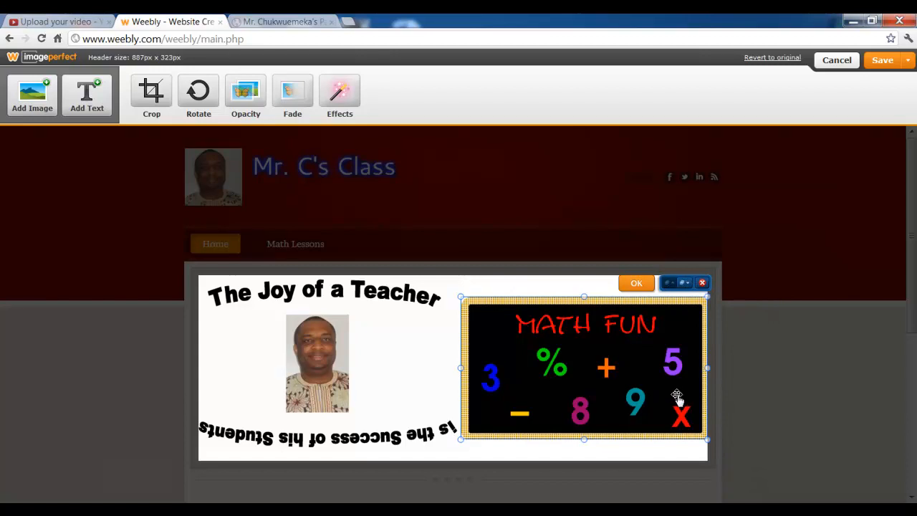
mouse_move(478, 333)
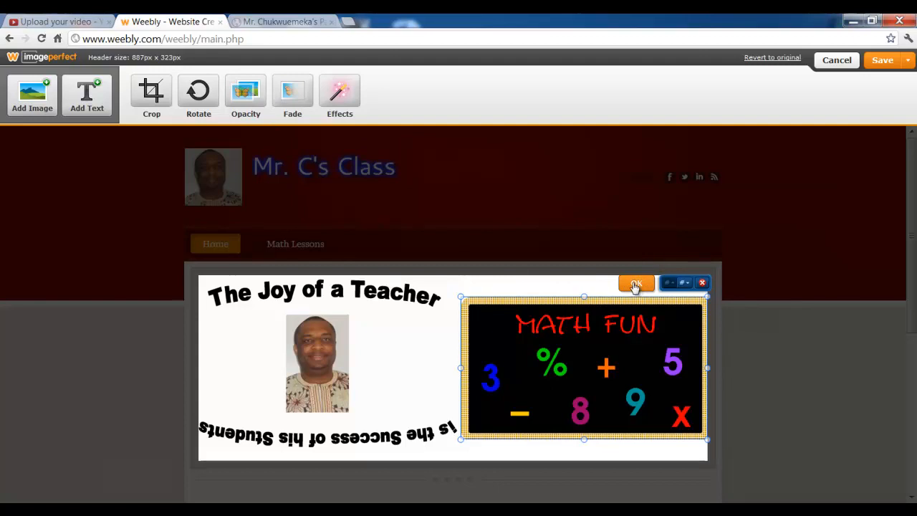
Confirm the enlarged Math Fun chalkboard placed on the right side of the banner
left_click(633, 282)
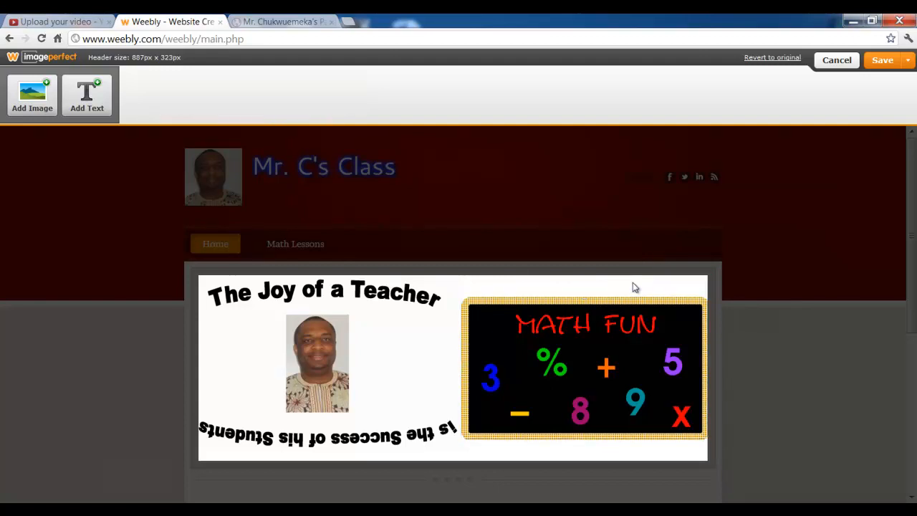
mouse_move(708, 38)
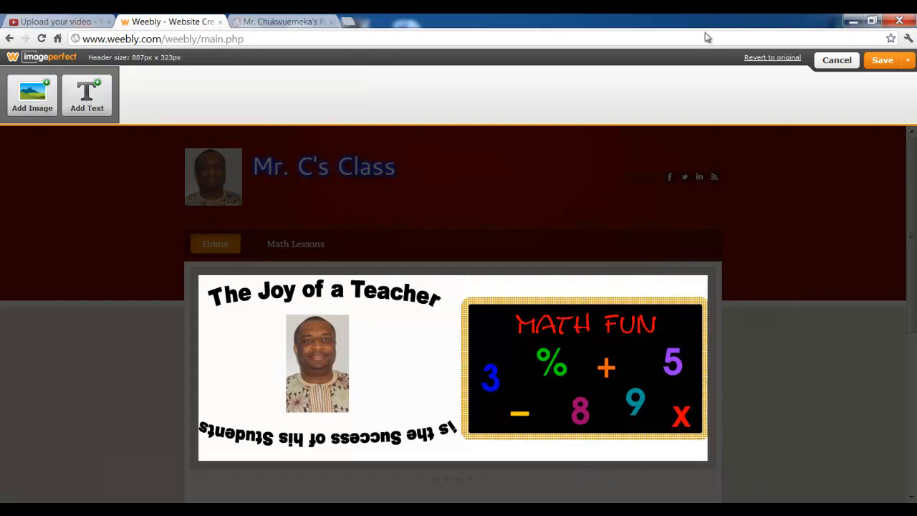
Show the header save options: default header, this page, or selected pages
left_click(907, 61)
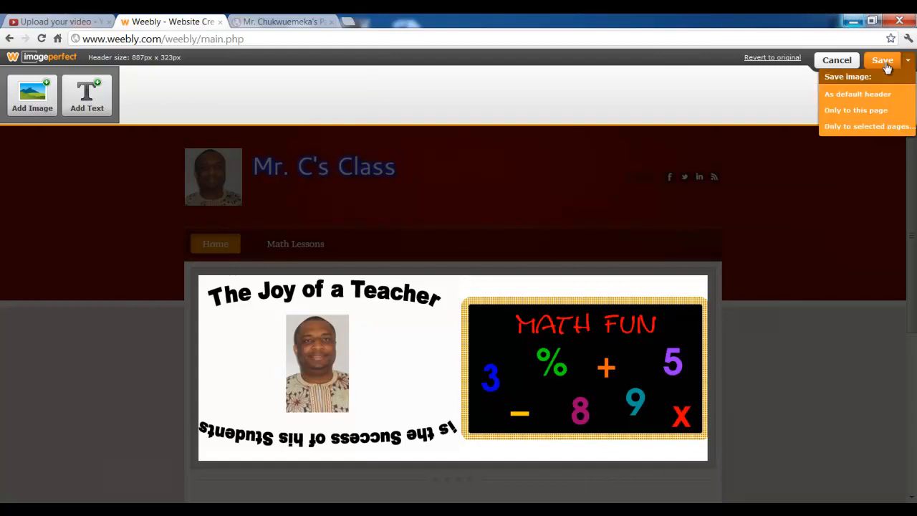
mouse_move(847, 84)
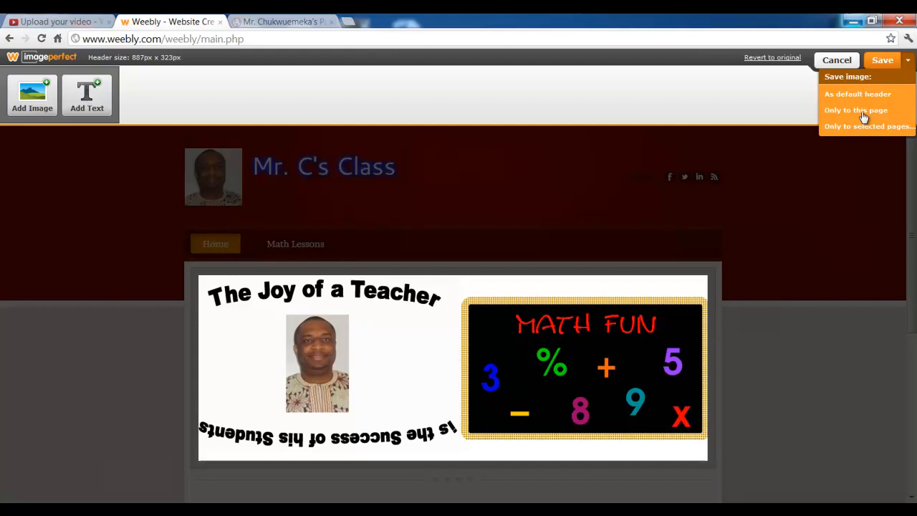
mouse_move(786, 79)
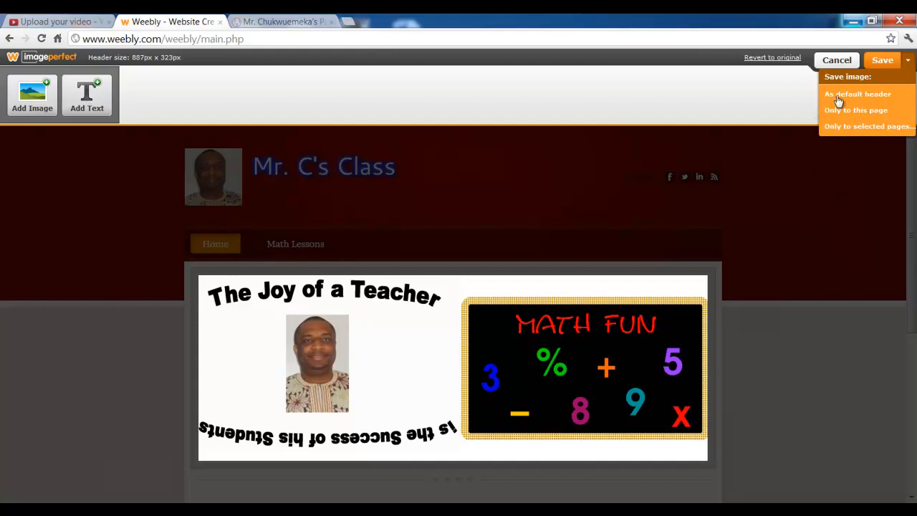
mouse_move(843, 110)
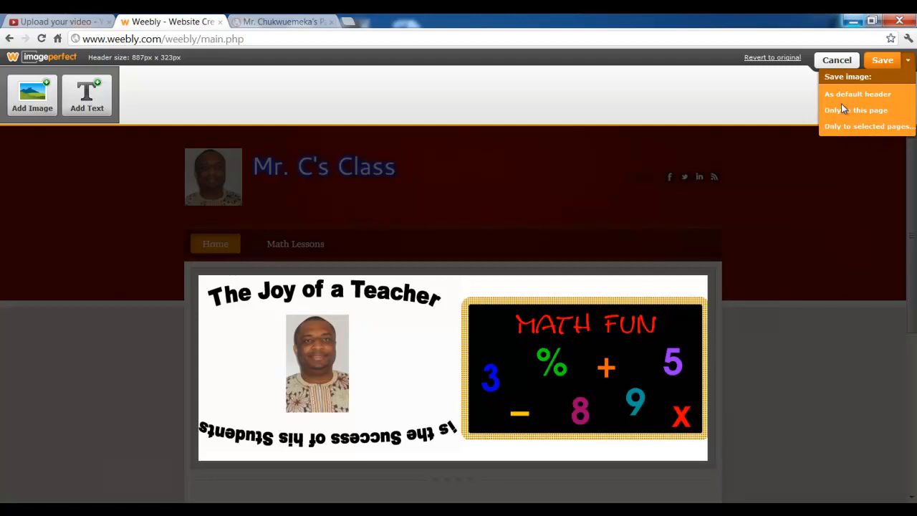
mouse_move(871, 138)
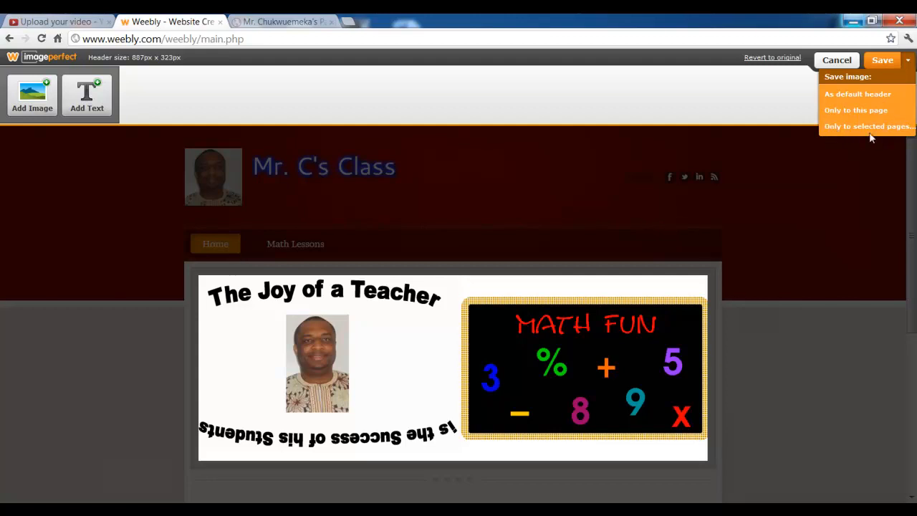
mouse_move(803, 139)
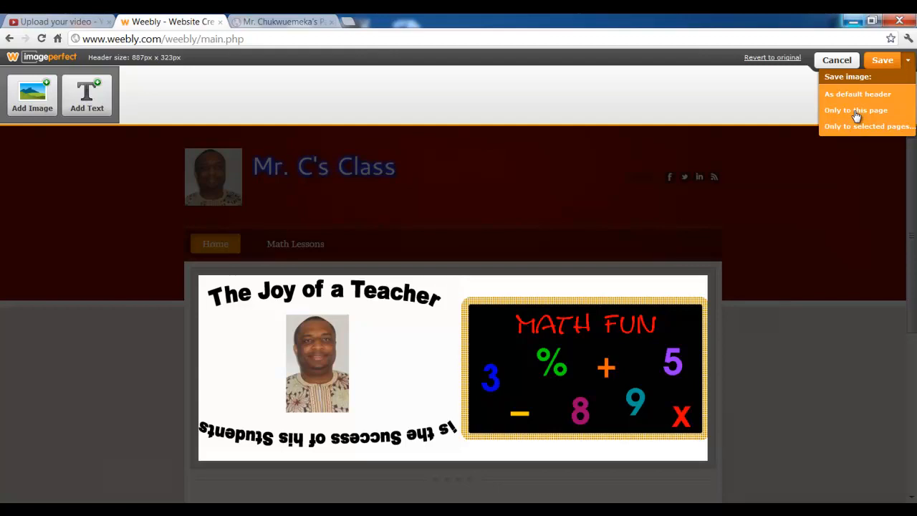
mouse_move(852, 94)
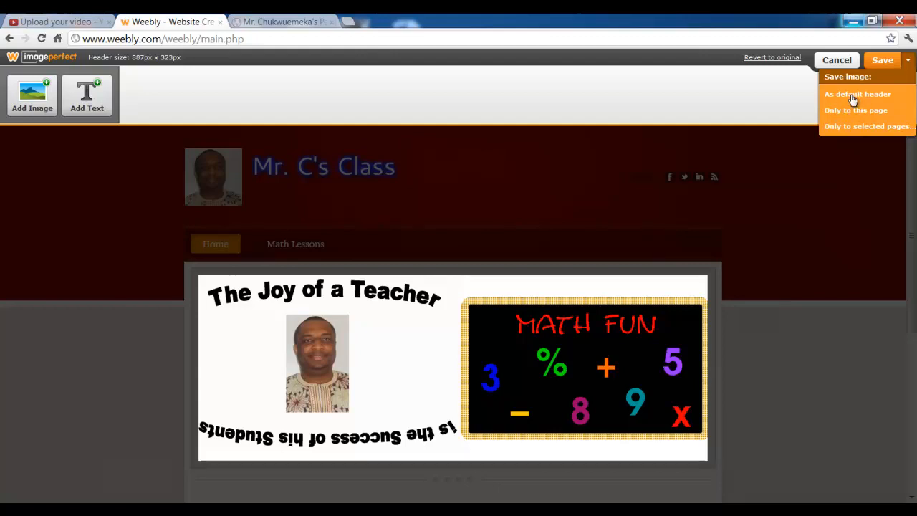
mouse_move(863, 97)
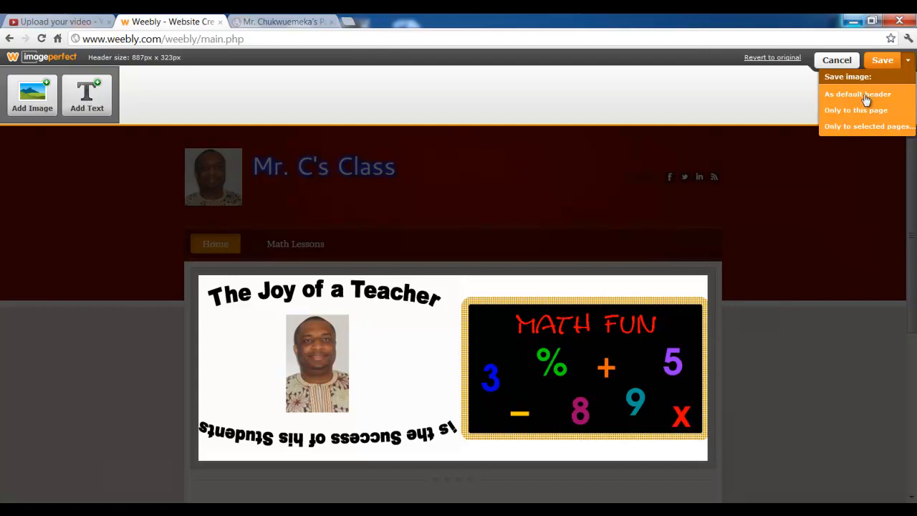
mouse_move(858, 111)
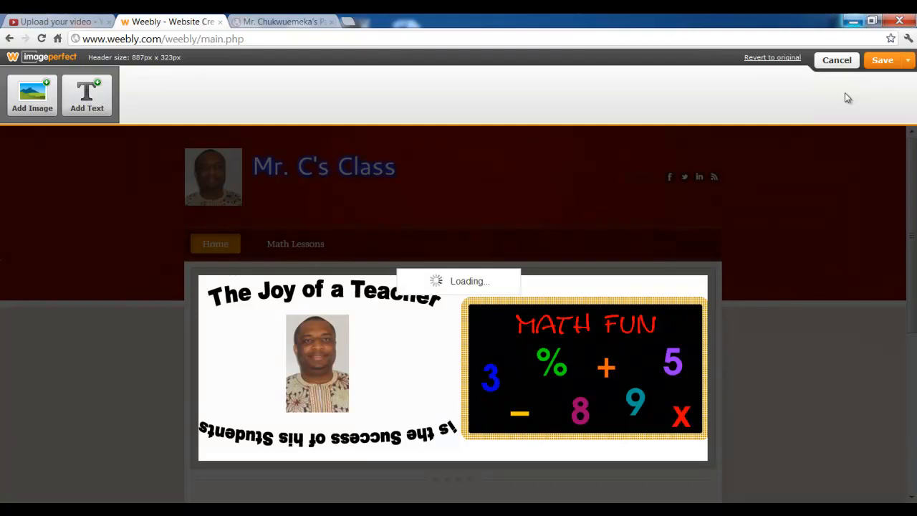
mouse_move(608, 251)
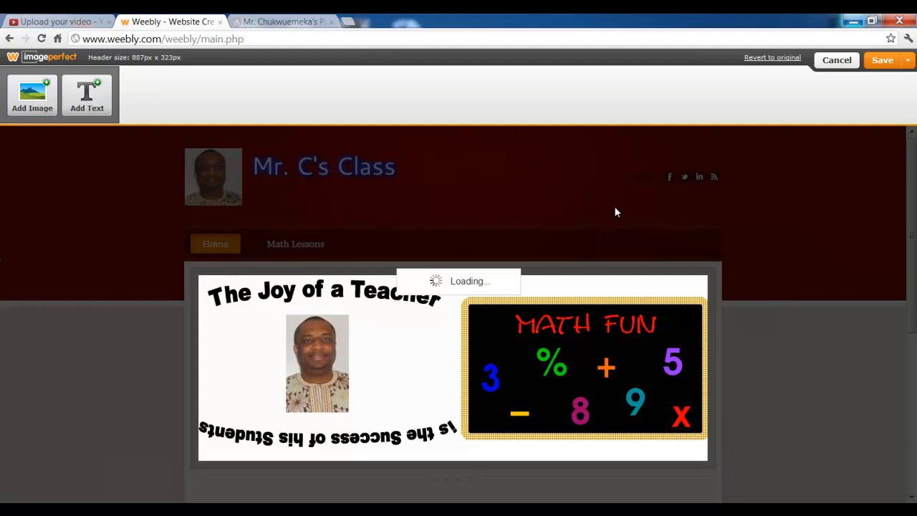
mouse_move(623, 182)
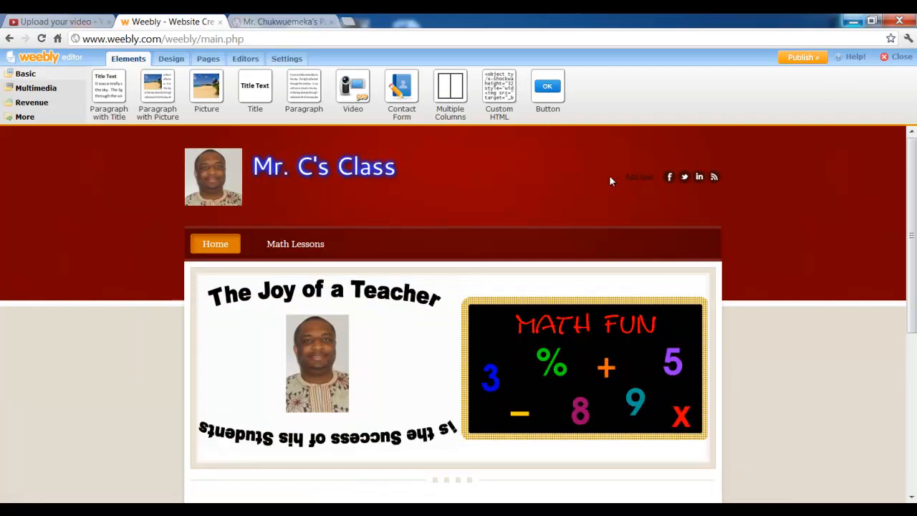
scroll("down", 3)
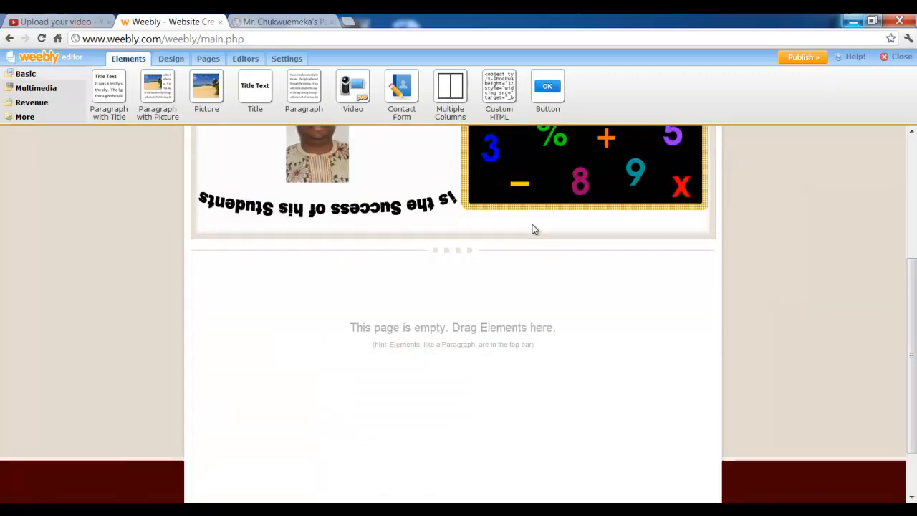
scroll("up", 3)
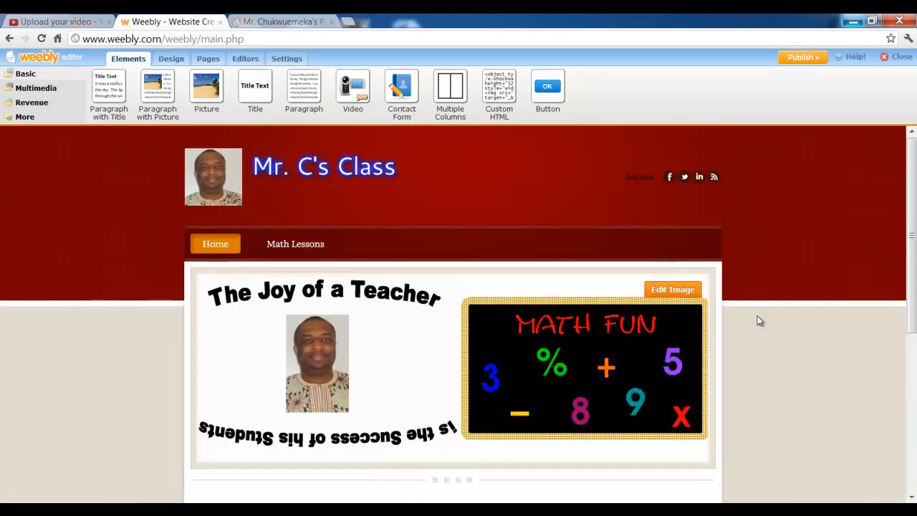
mouse_move(514, 367)
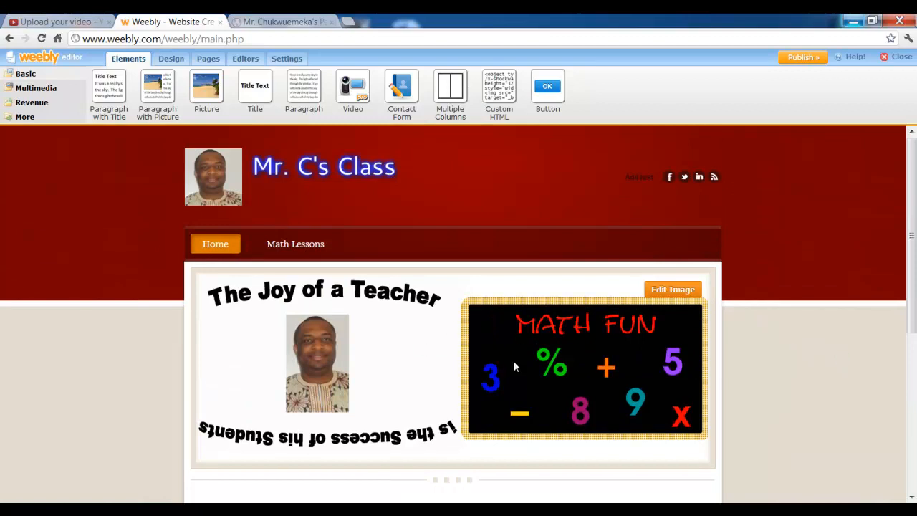
mouse_move(518, 284)
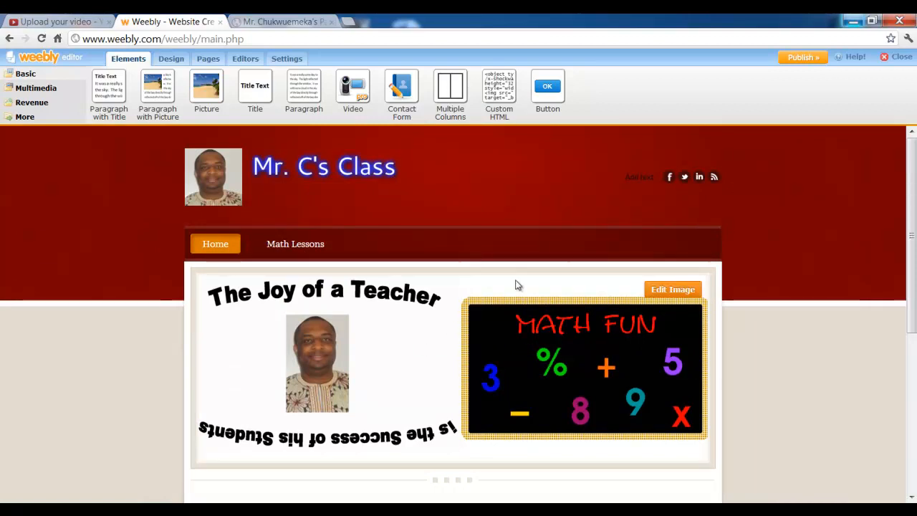